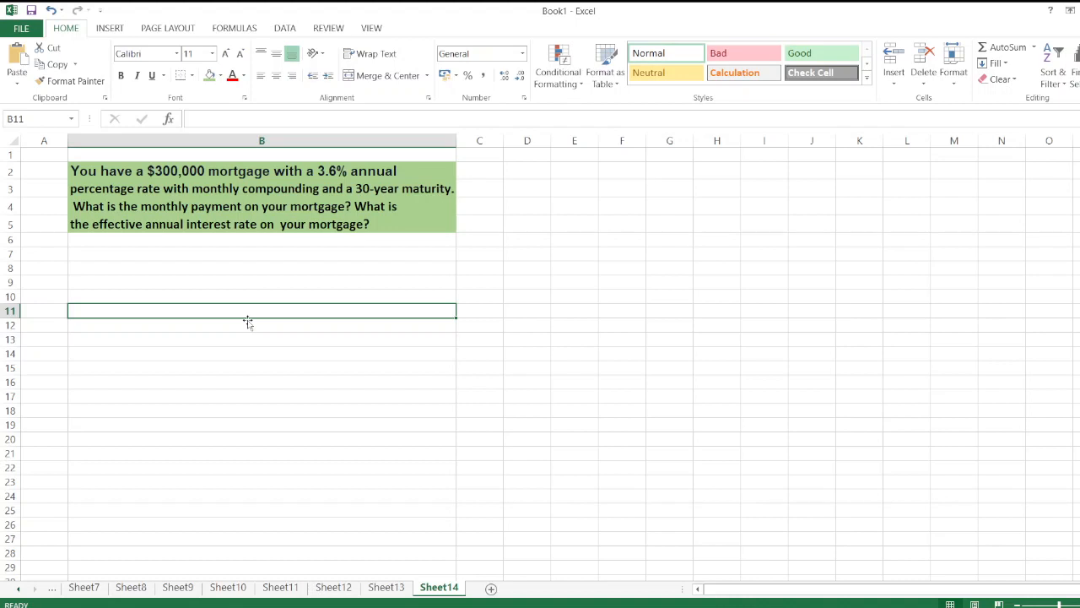
Start the working in D8 and enter the Rate as =3.6%/12
click(261, 268)
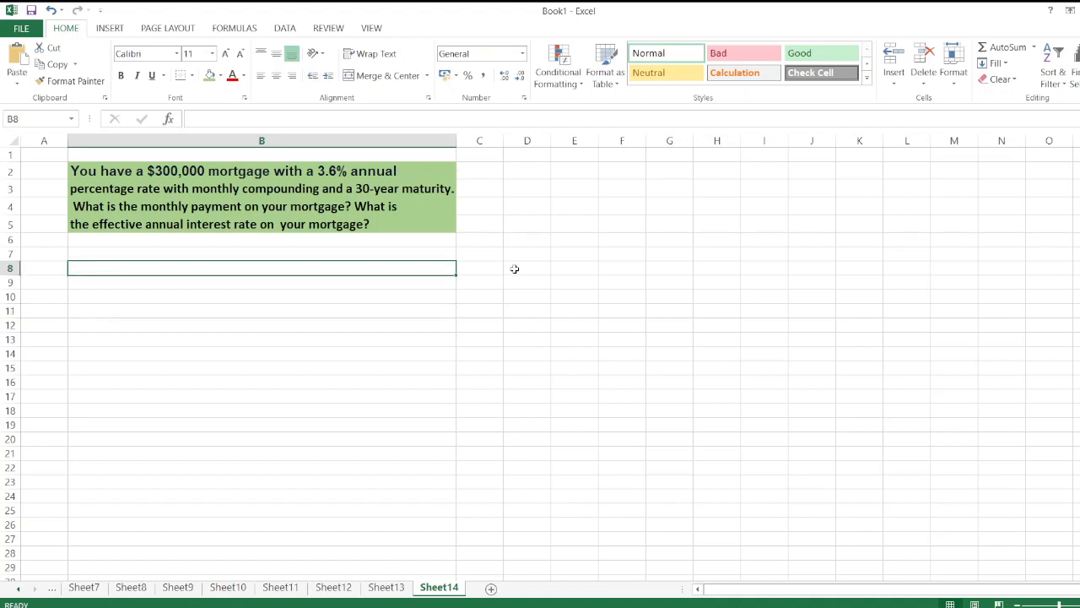
click(526, 267)
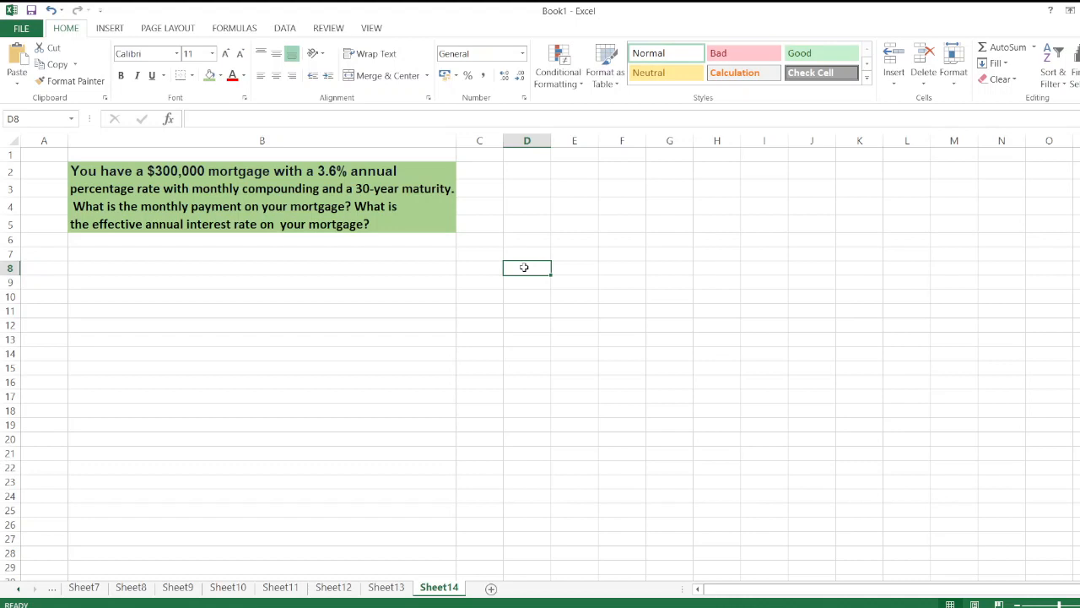
text(Here)
click(527, 282)
text(Rate =)
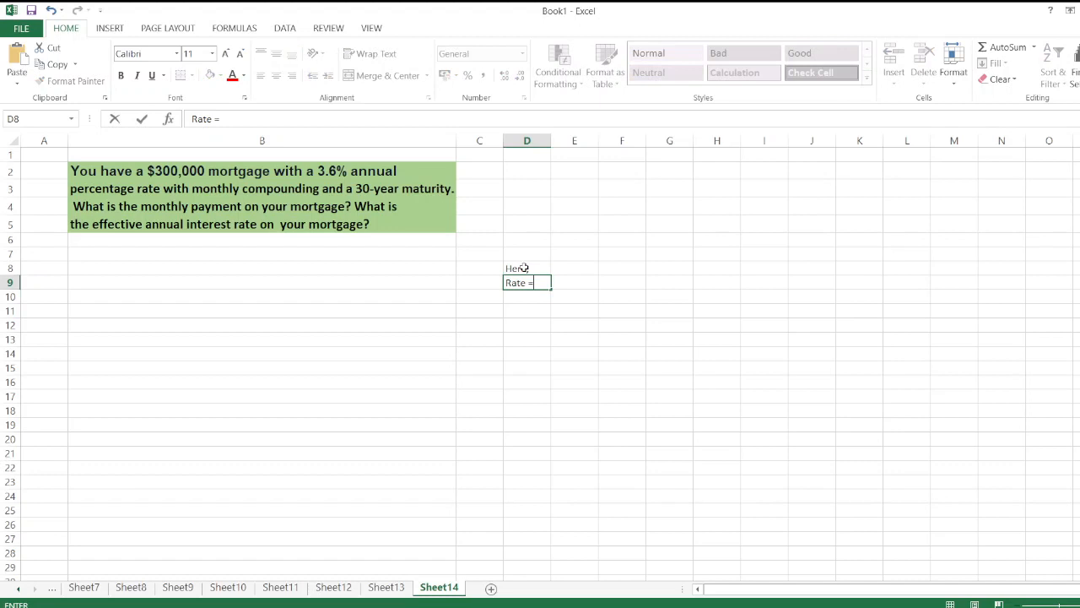
click(575, 281)
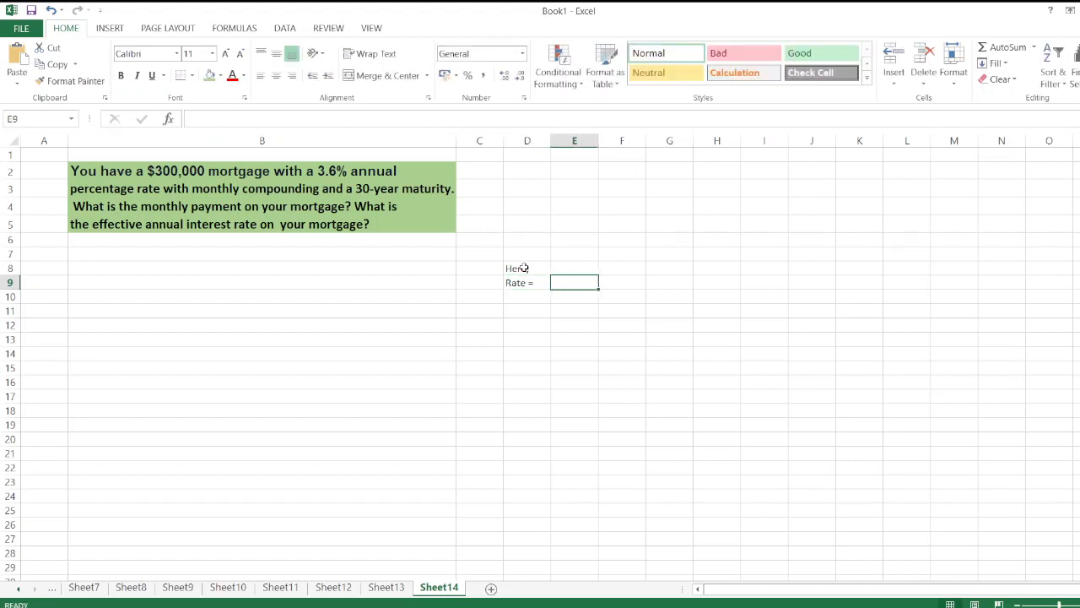
text(3.6%)
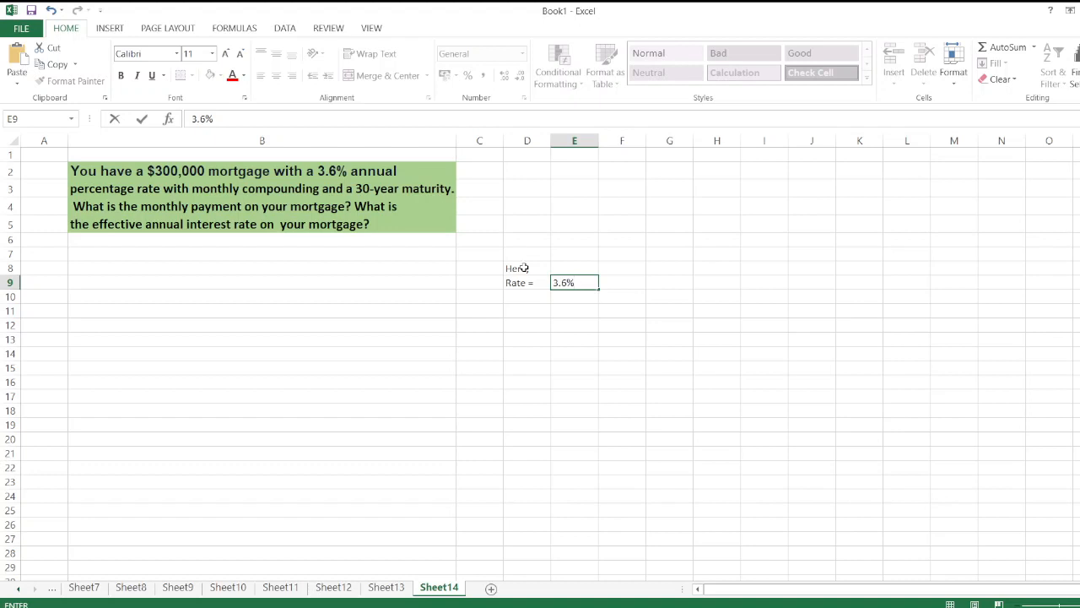
text(/)
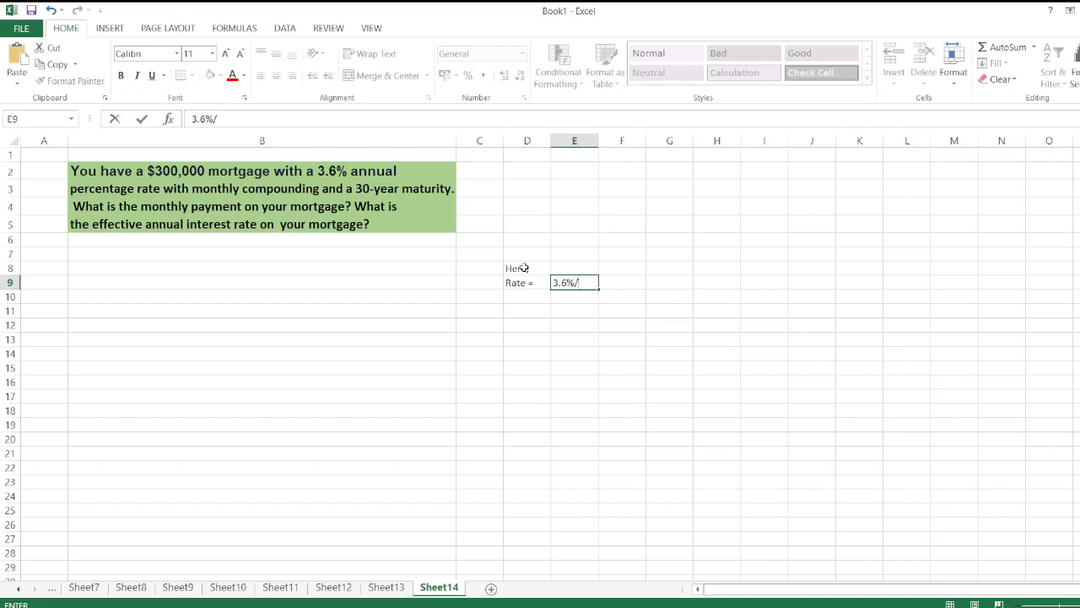
text(12)
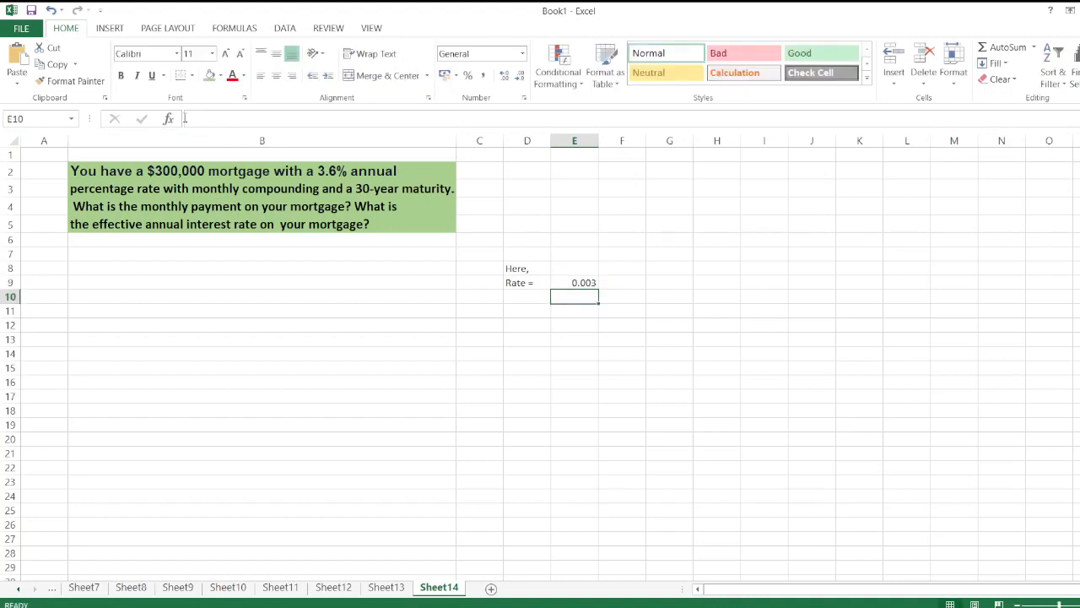
Add the NPER label with the 360-period formula =30*12
text(N)
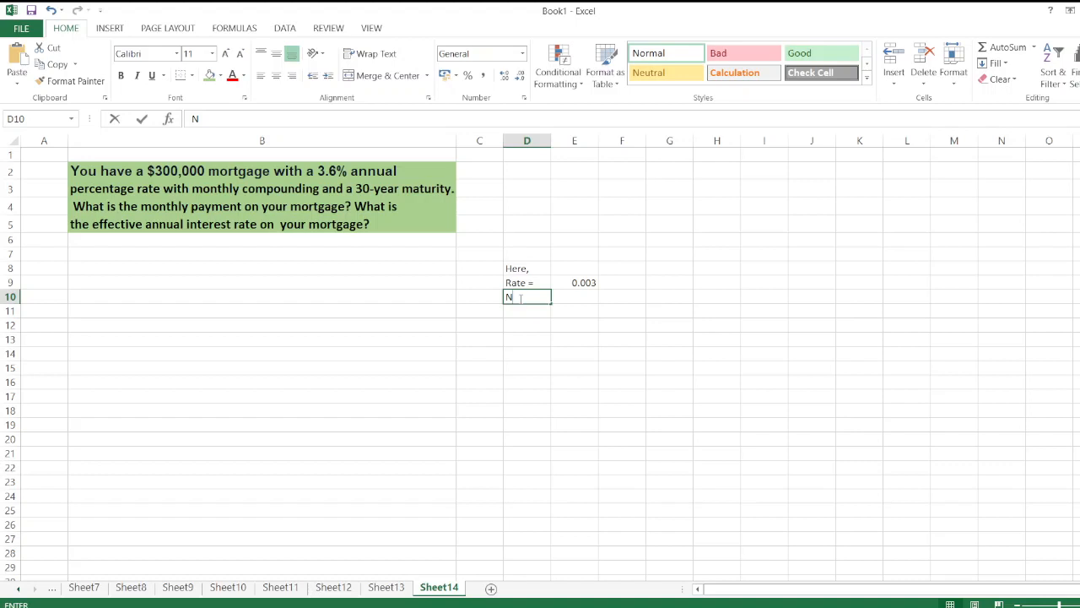
text(NPR =)
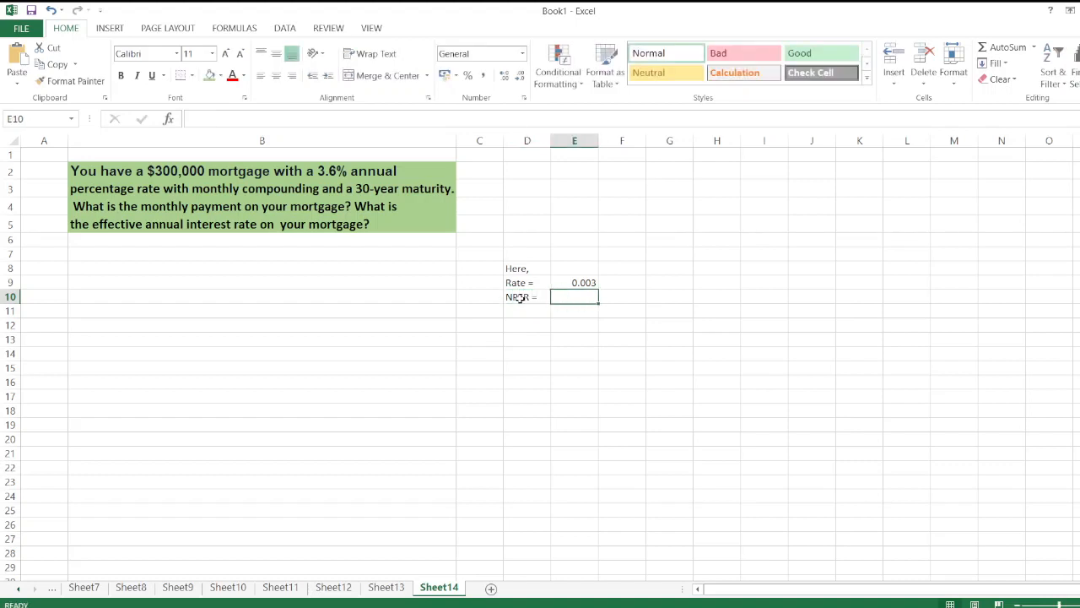
text(3)
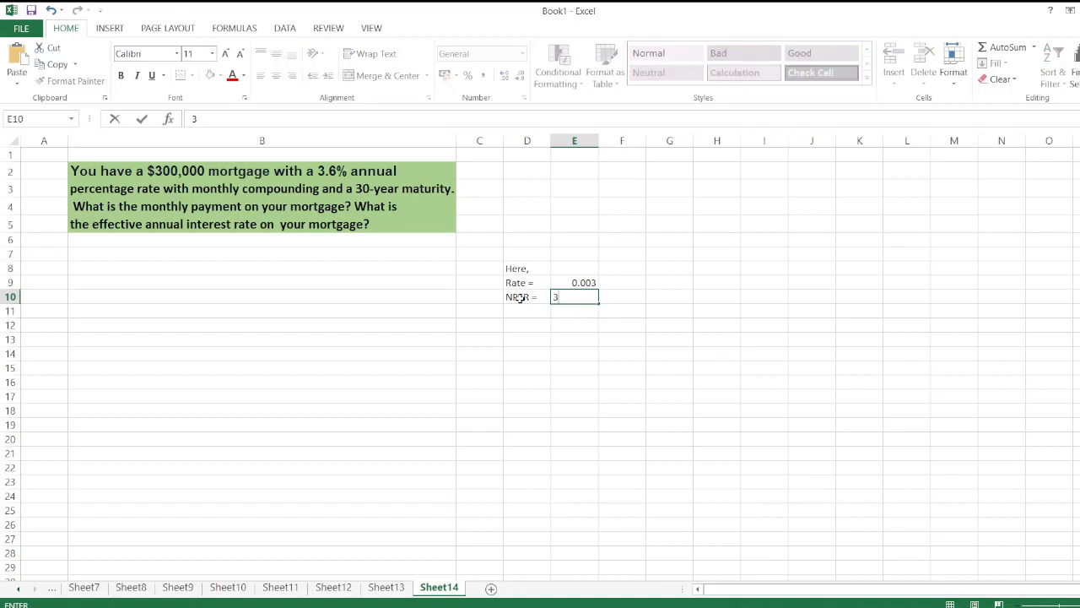
text(=30*)
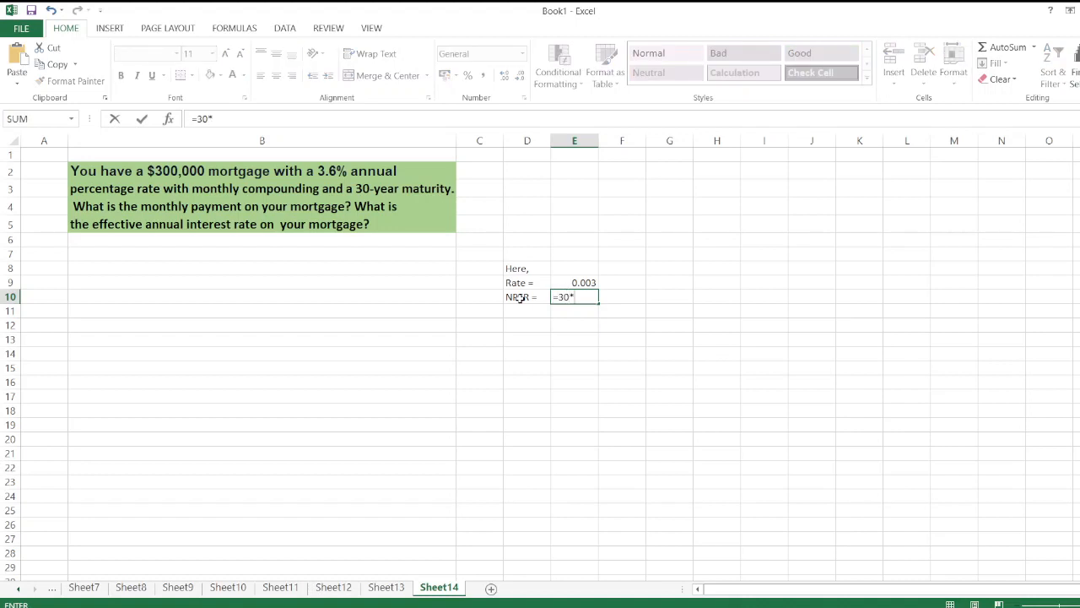
key(enter)
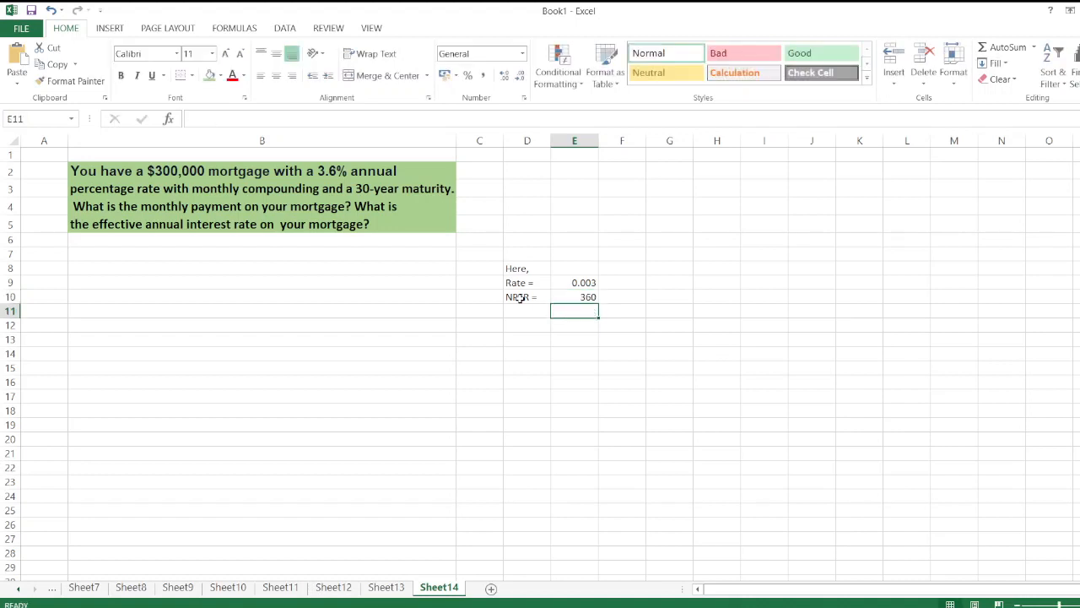
Enter PV 300000 and FV 0, and add a PMT label below
click(526, 310)
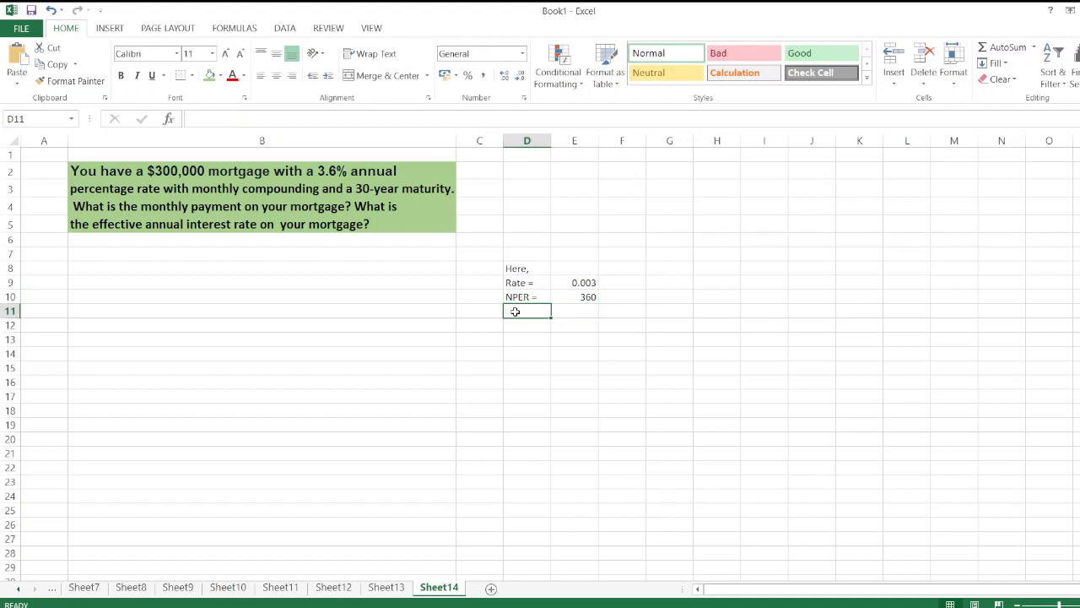
text(PV =)
click(574, 312)
text(3)
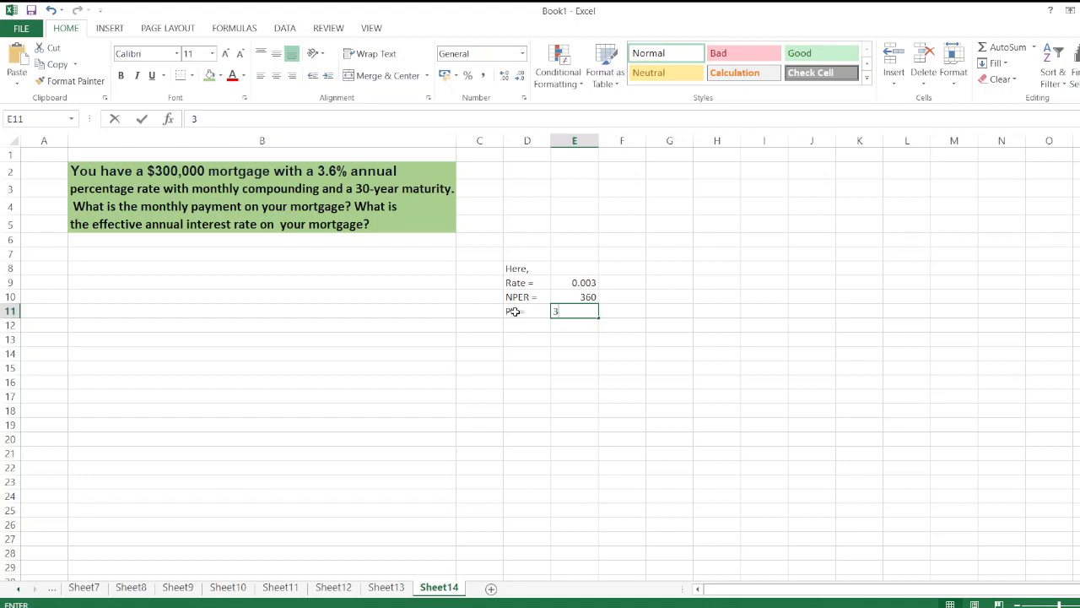
text(00000)
click(528, 325)
text(FV =)
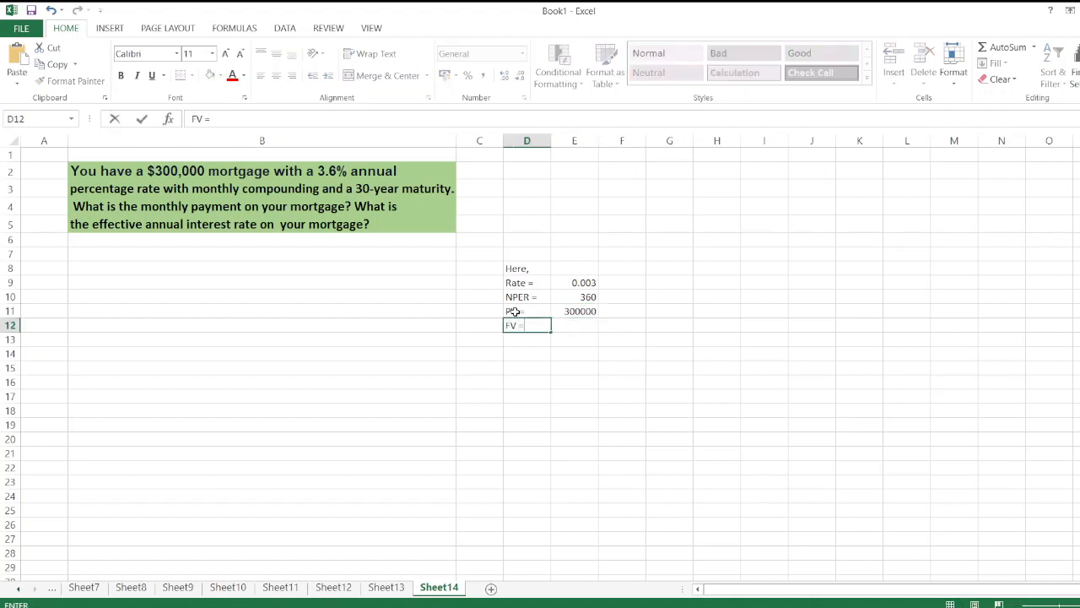
text(0)
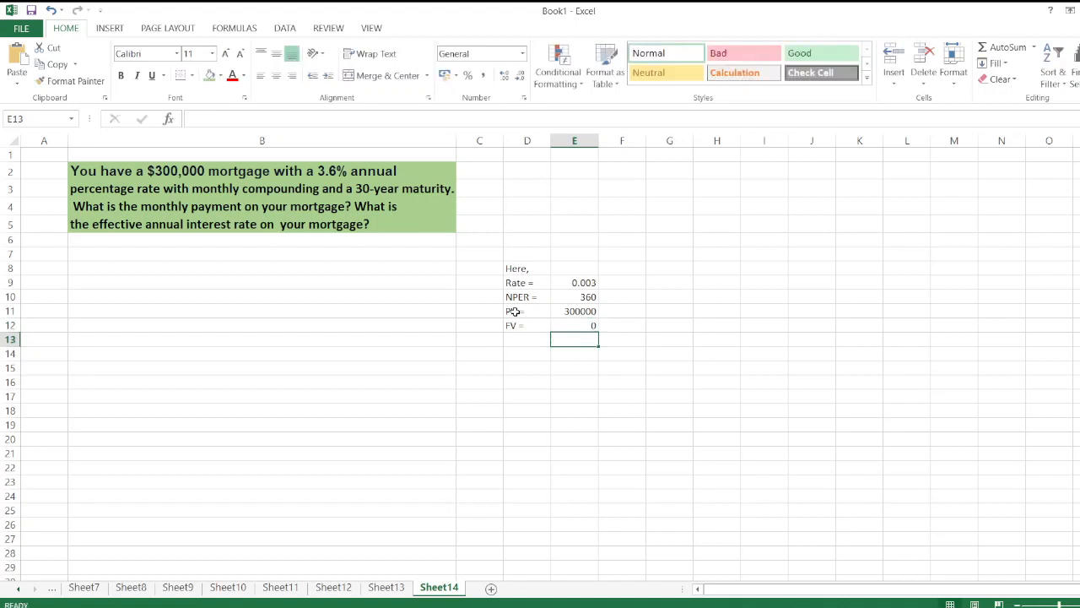
click(527, 338)
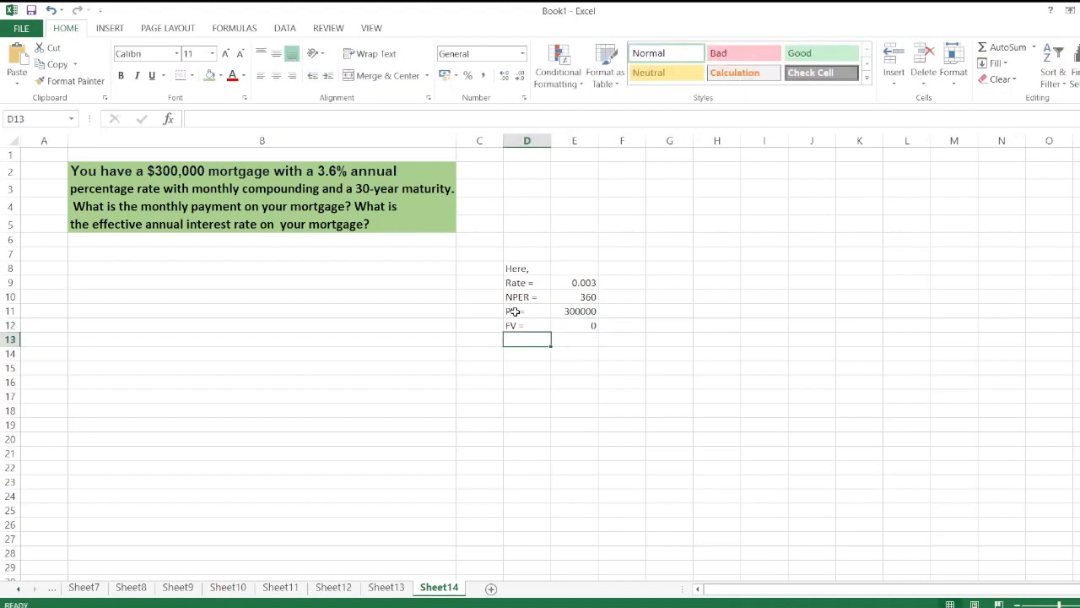
text(PMT)
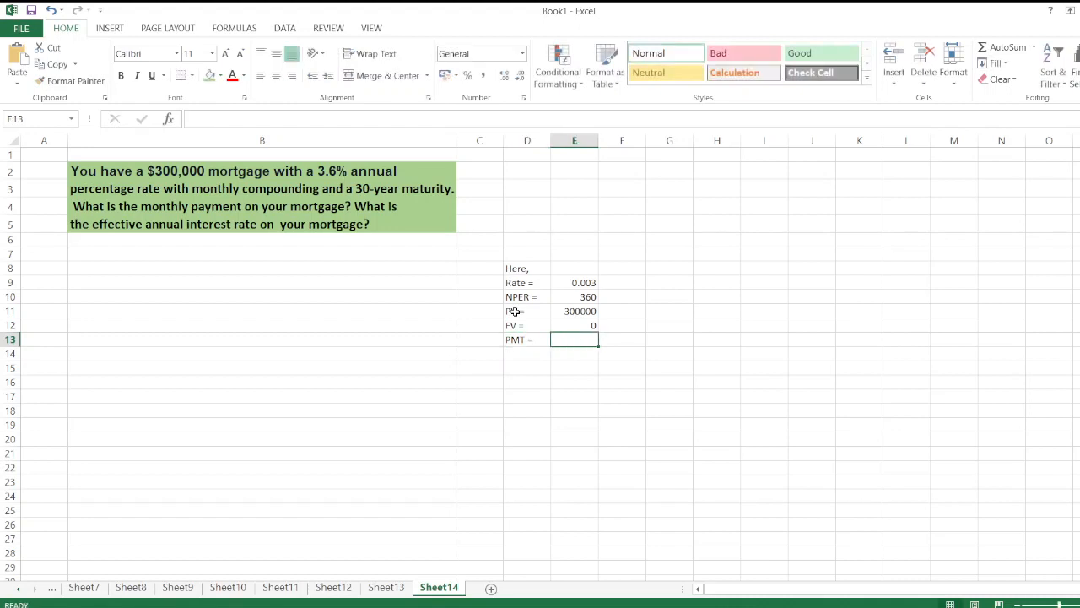
Enter =PMT(E9,E10,-E11,E12) in E13 and reformat the 1363.94 result as General
text(=pm)
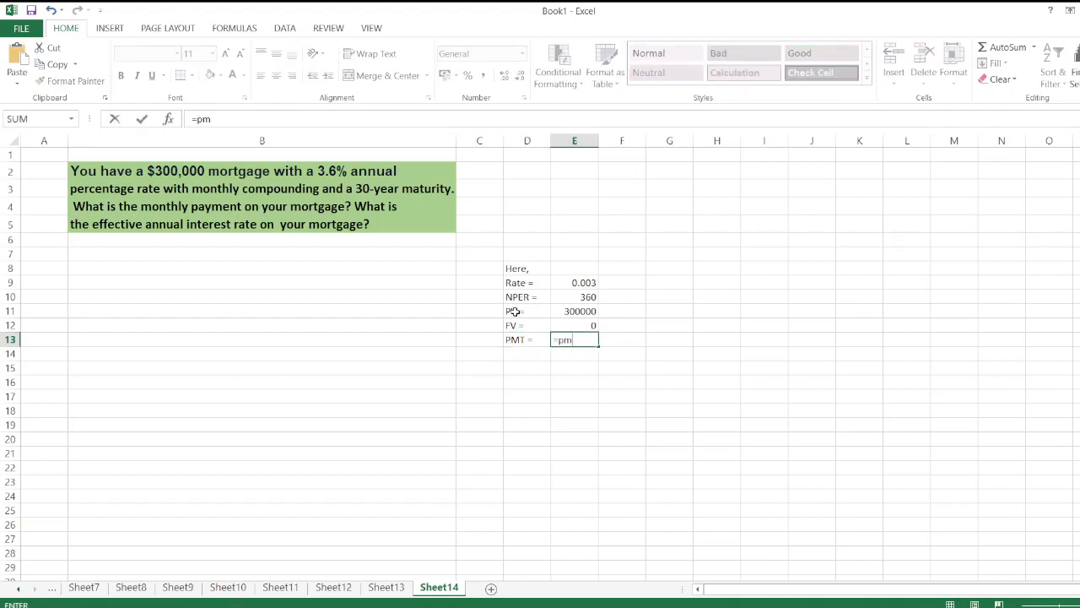
click(575, 281)
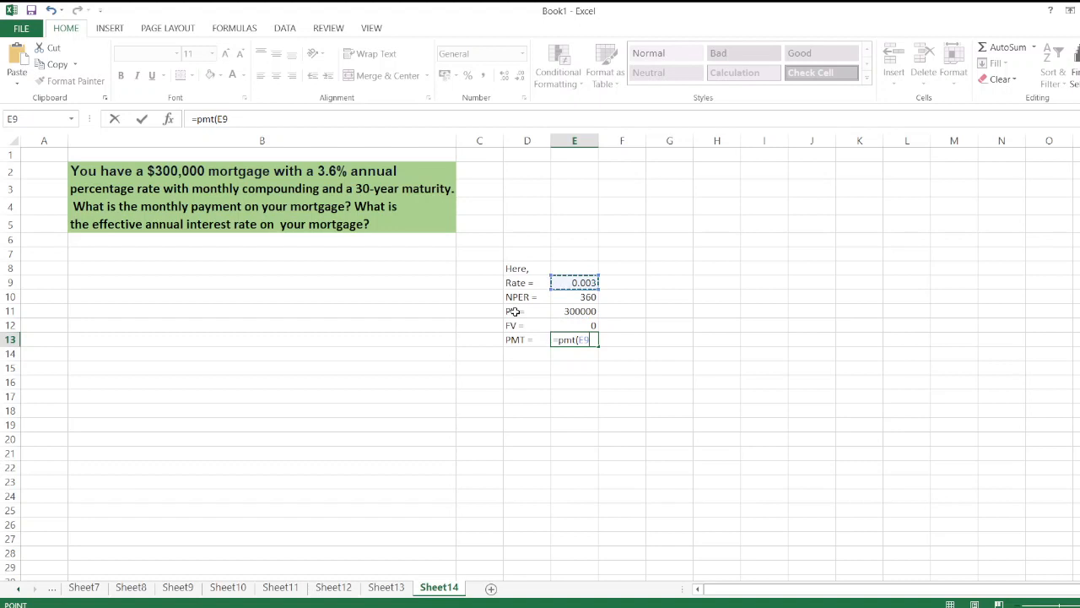
drag(574, 282, 573, 269)
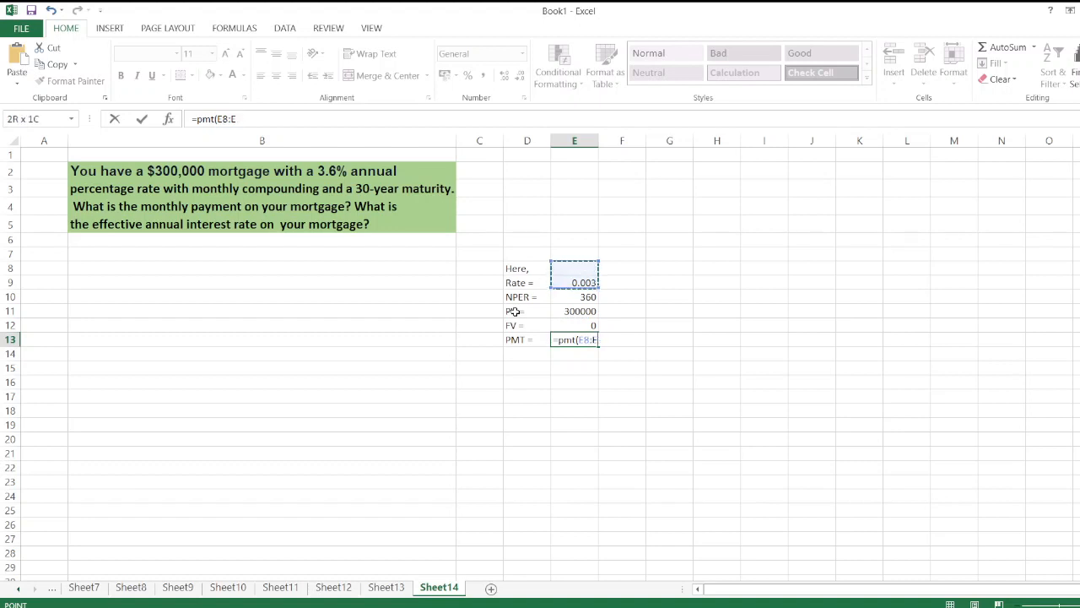
click(574, 296)
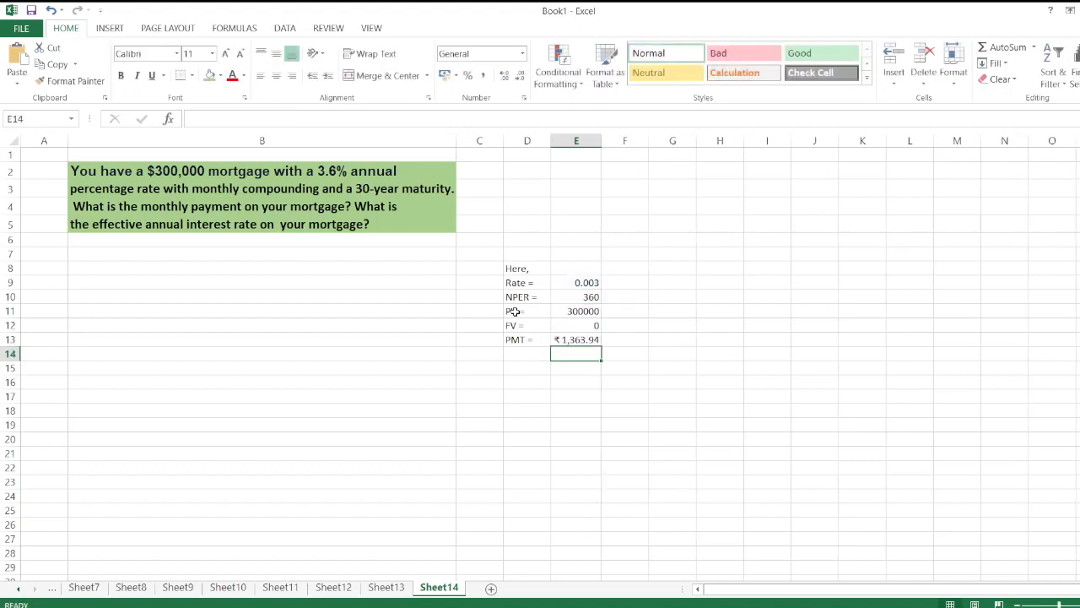
click(577, 339)
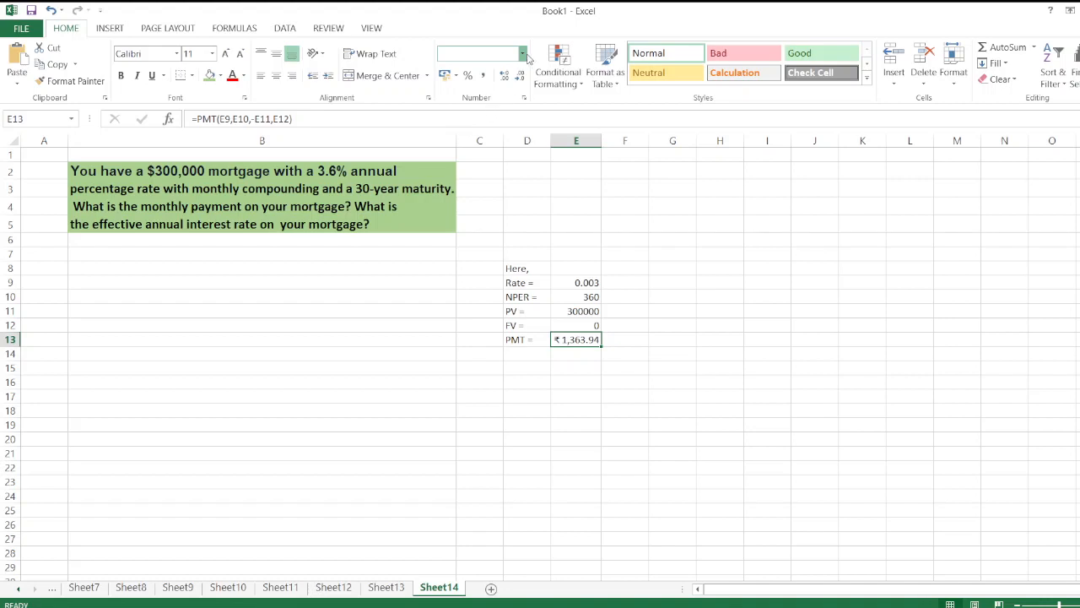
mouse_move(500, 90)
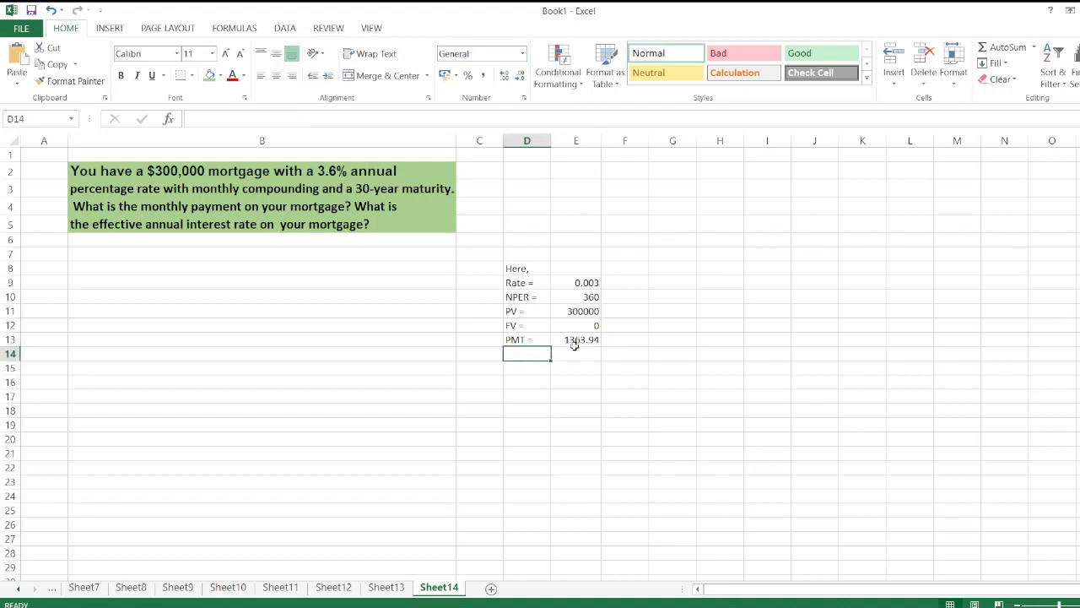
Type 'So, Monthly Payment is of $1,363.94' in D14 and begin the 'Effective Annual' label in D16
text(So, Manthly)
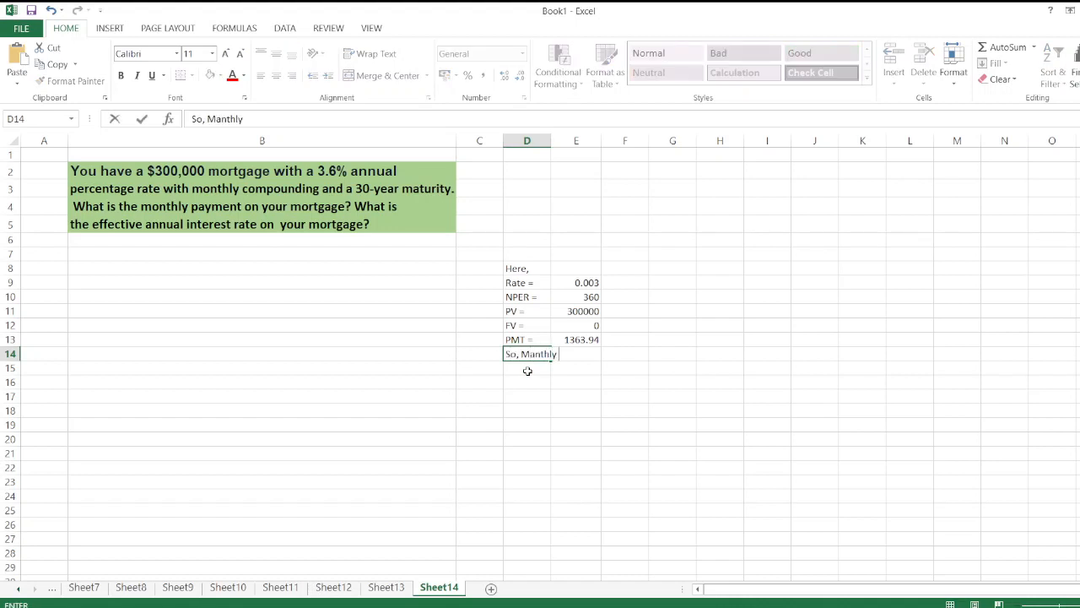
text(Payment)
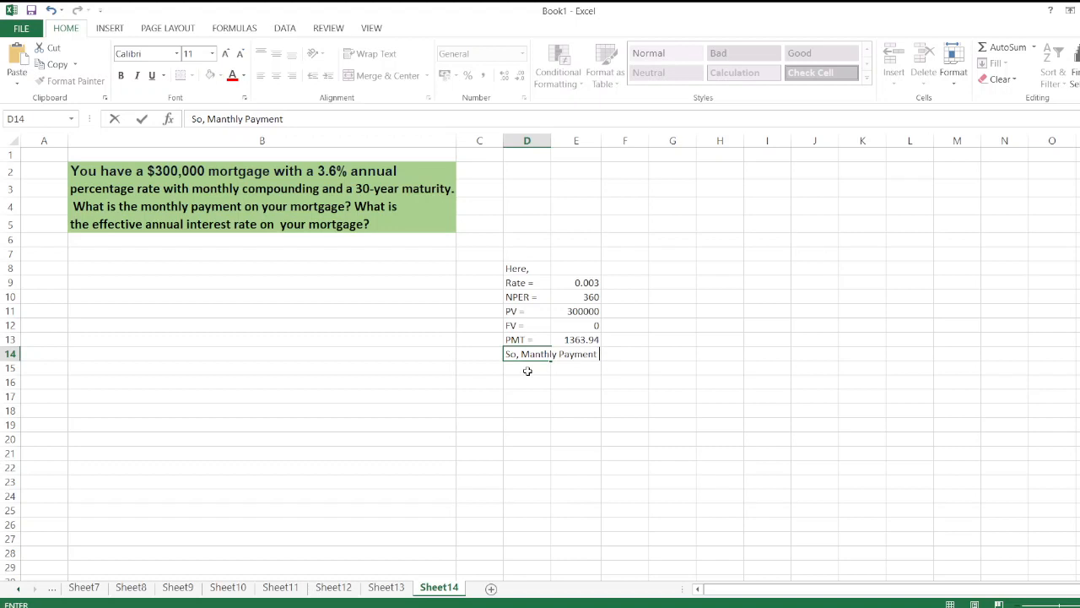
text(is of $1)
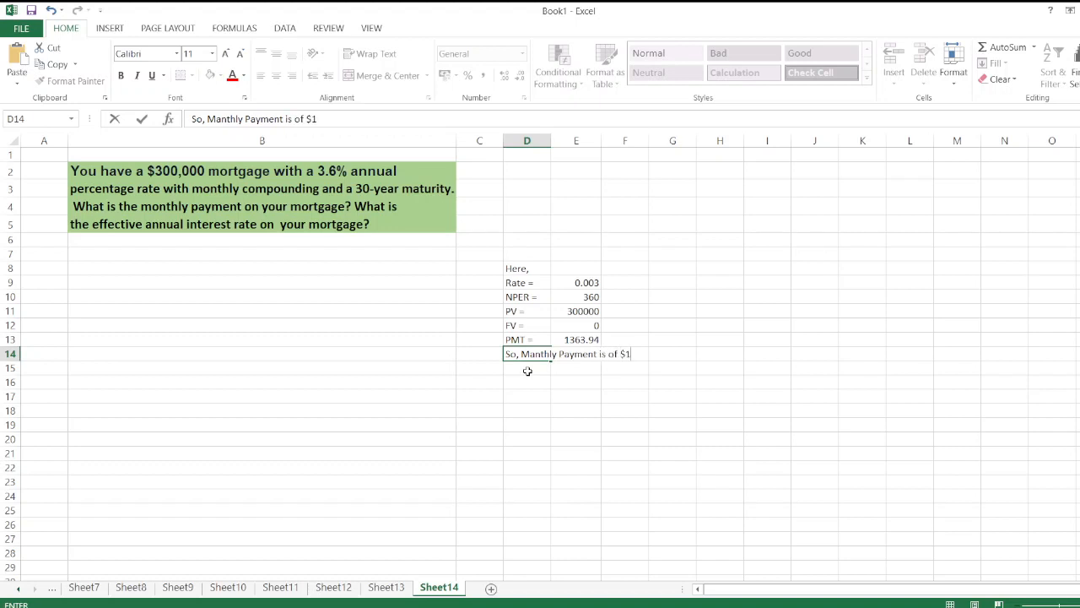
text(,3)
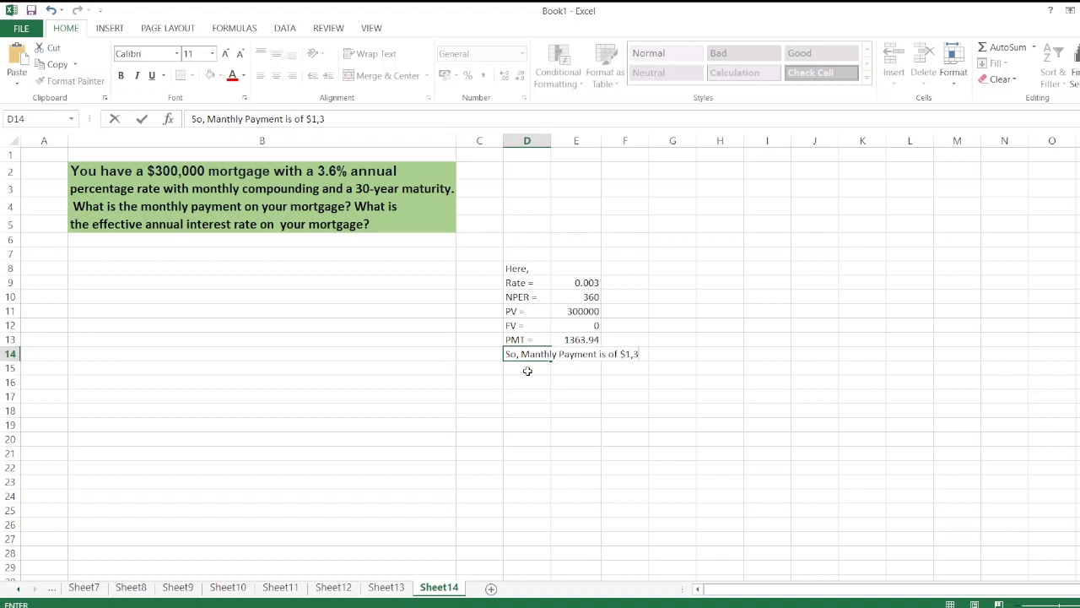
text(63.94)
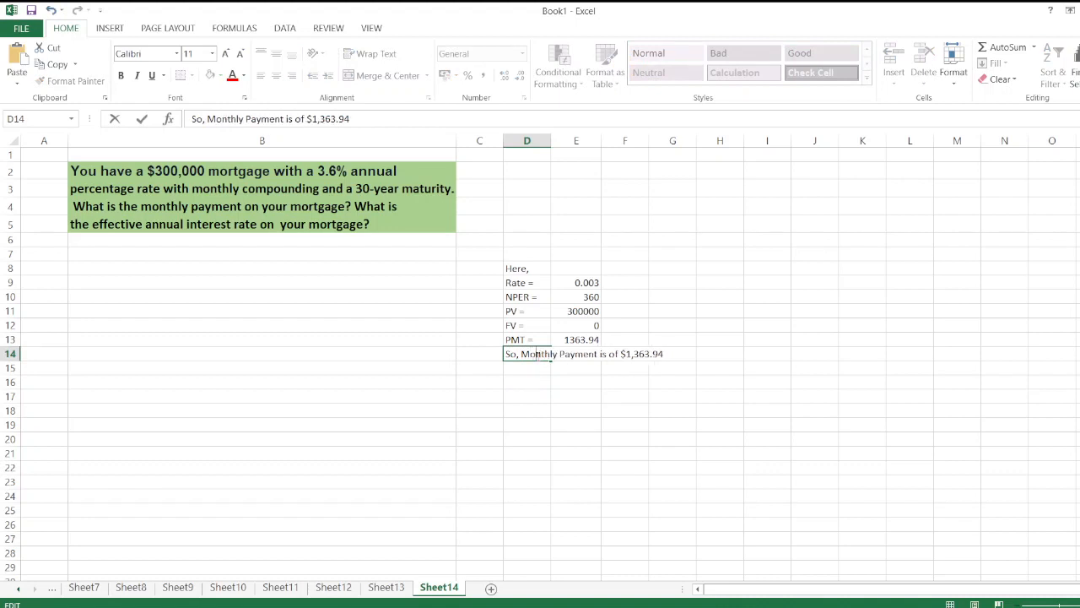
click(527, 381)
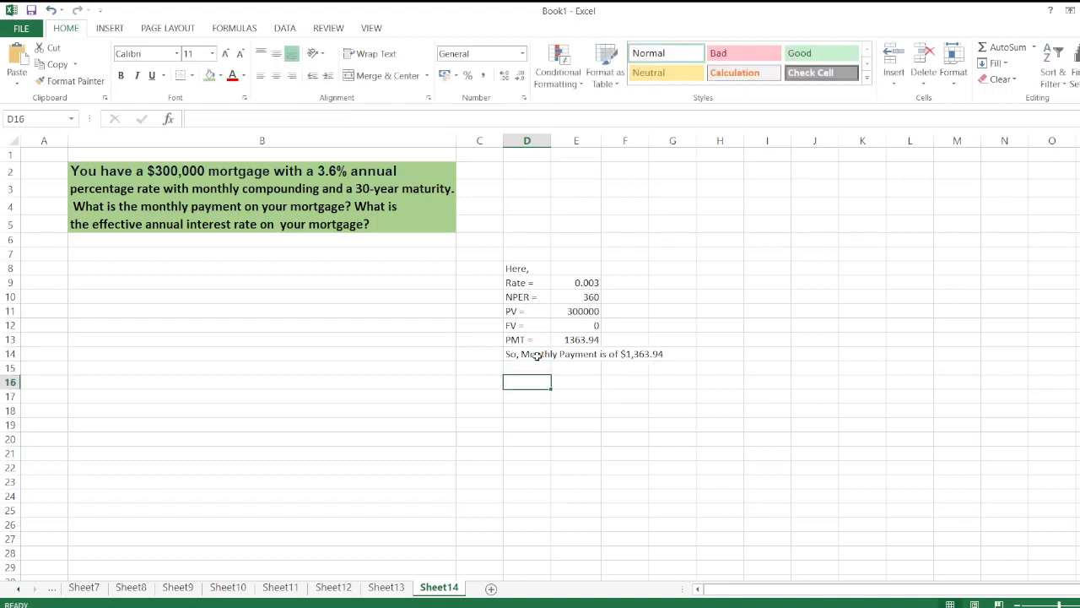
text(Effective Annual)
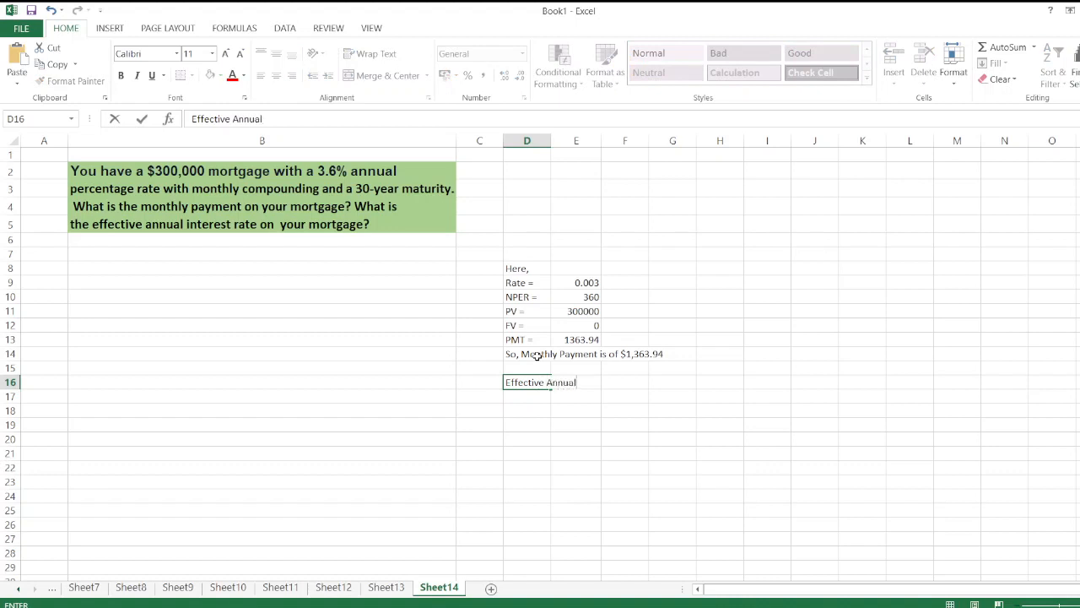
Finish 'Effective Annual Interest Rate = (1+i/m)^m - 1' in D16 and start 'Here,' below
text(Interest R)
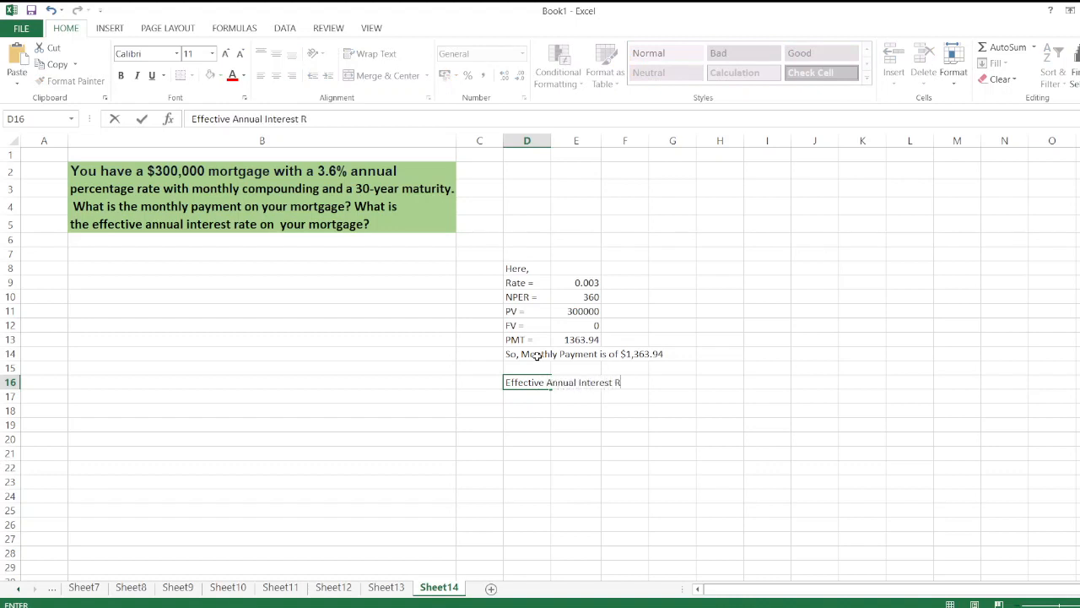
text(ate = ()
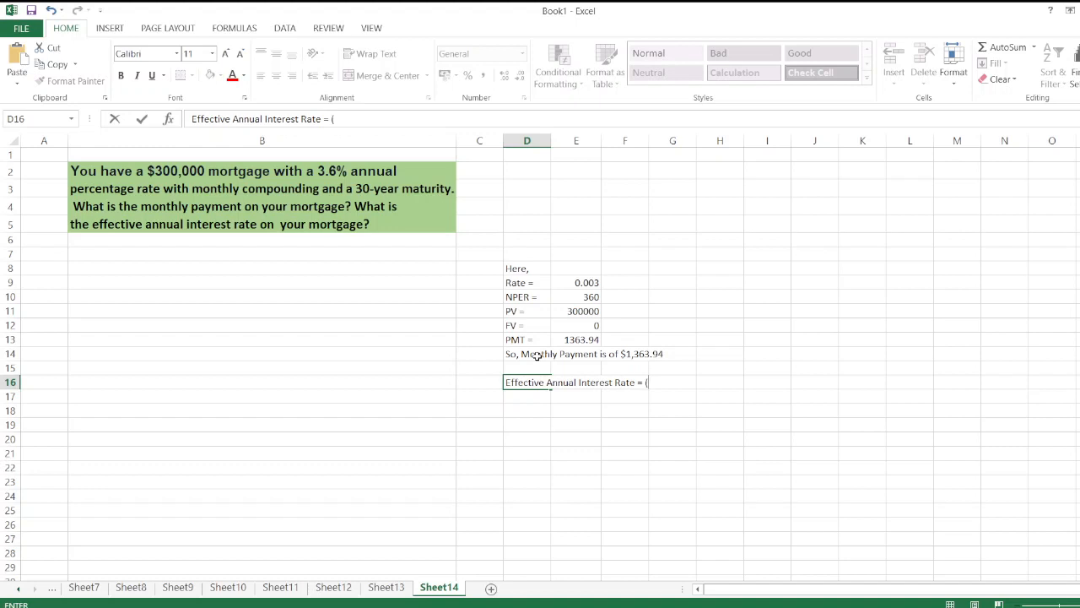
text(1+i)
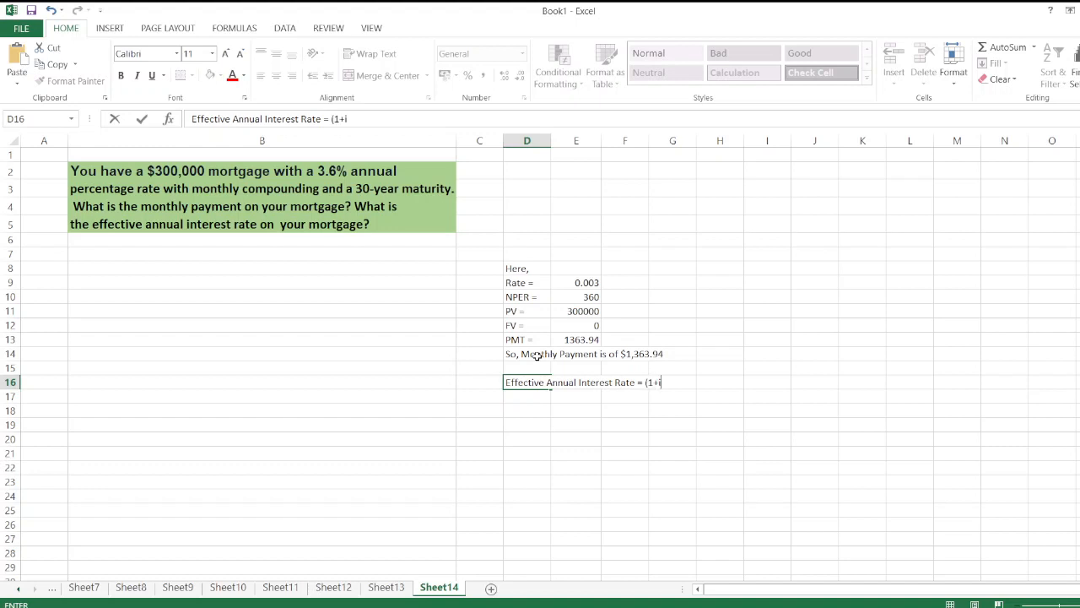
text(/m)^m)
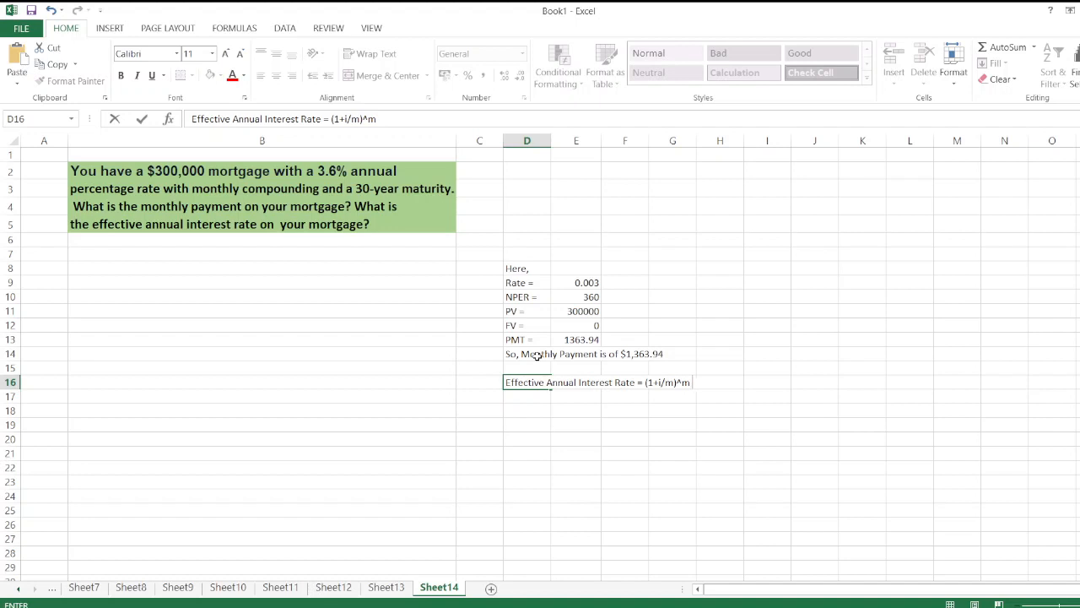
text(- 1)
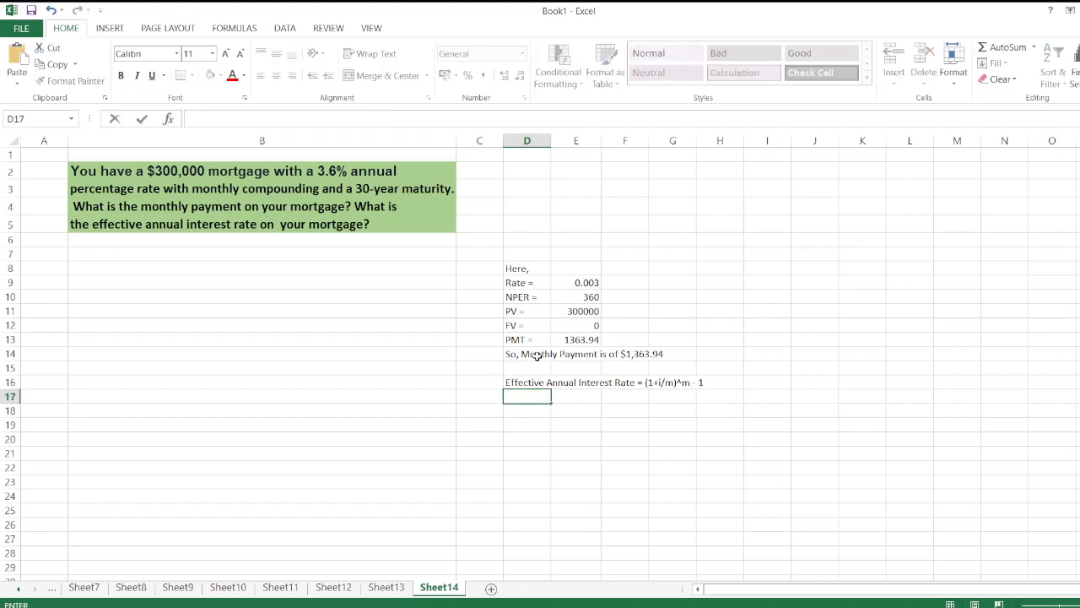
text(Here,)
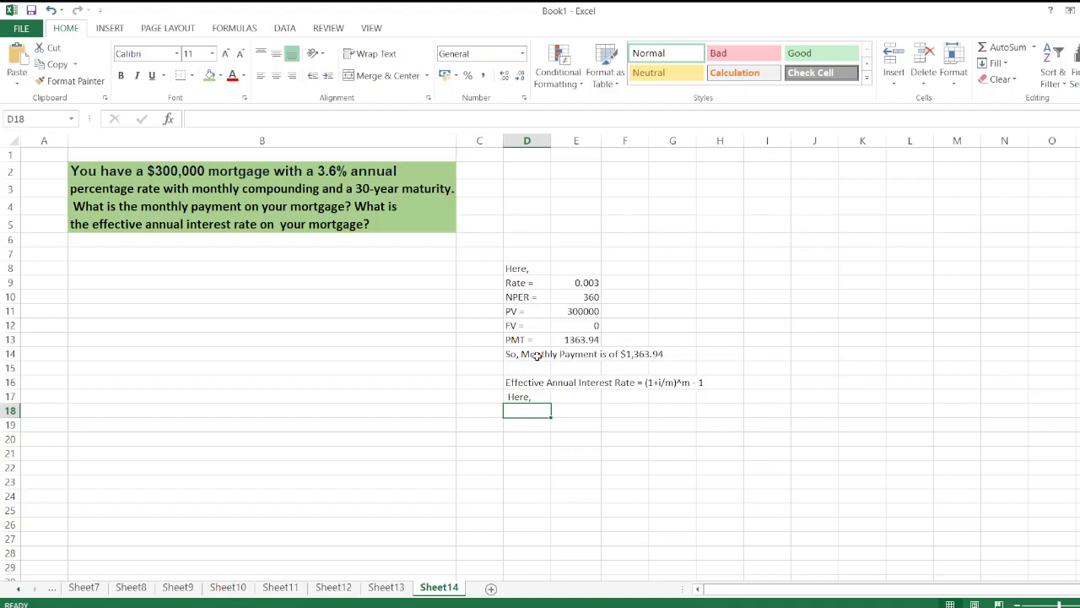
List 'I =' 3.60% and 'm' Compounding Periods 12, then begin the next rate label
text(I =)
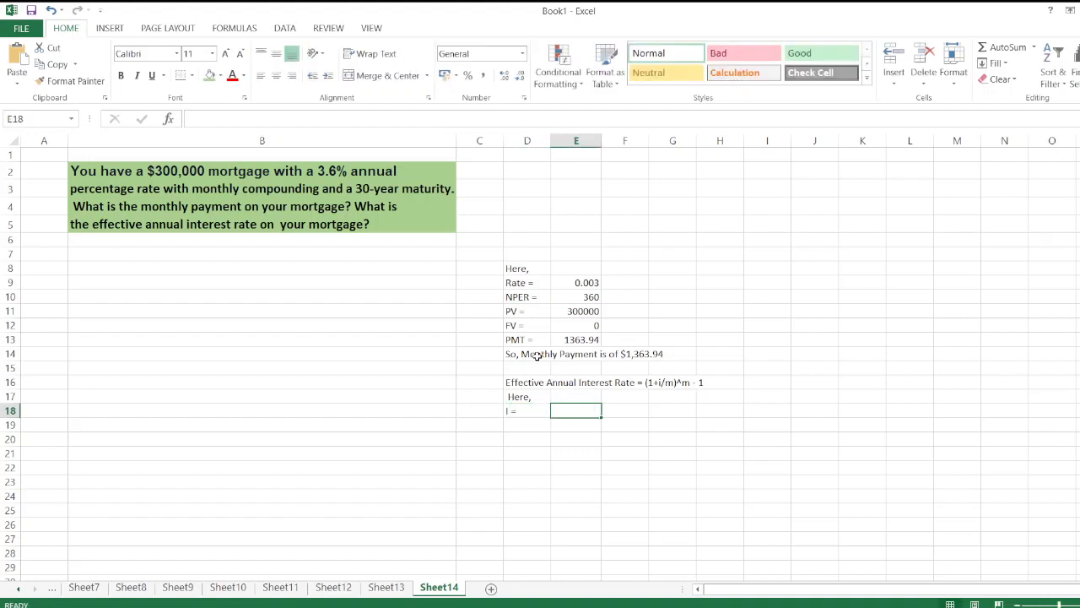
text(3.60%)
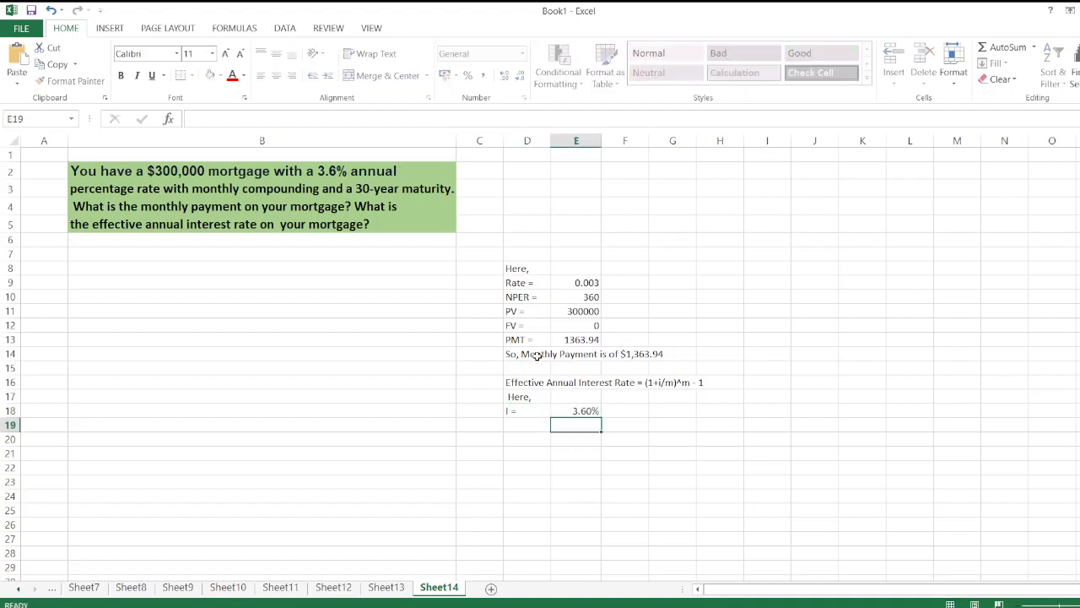
text(m)
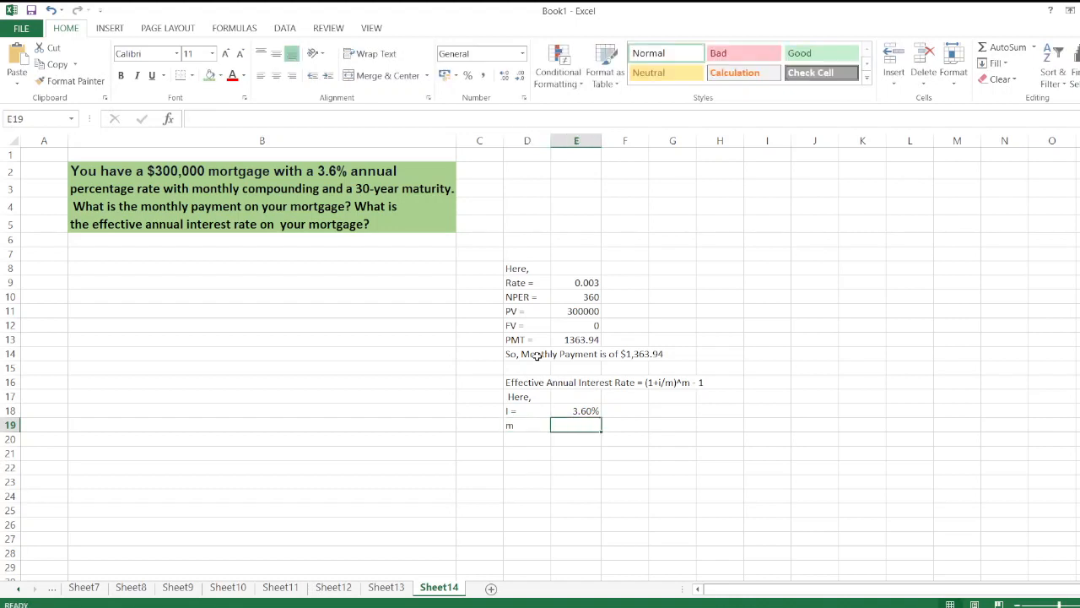
text(Compounding)
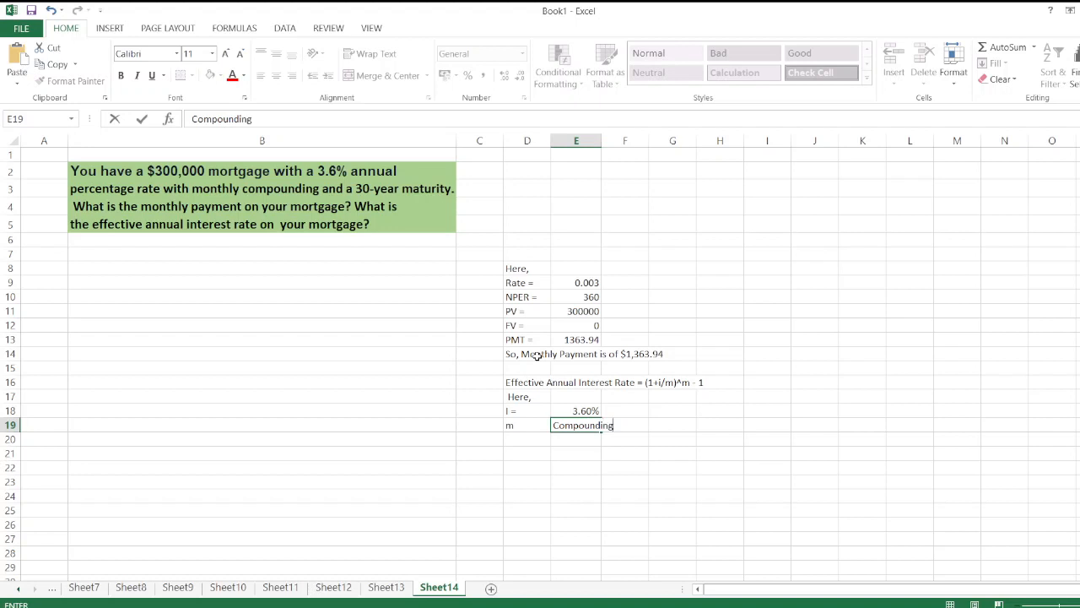
text(Periods)
click(624, 424)
text(12)
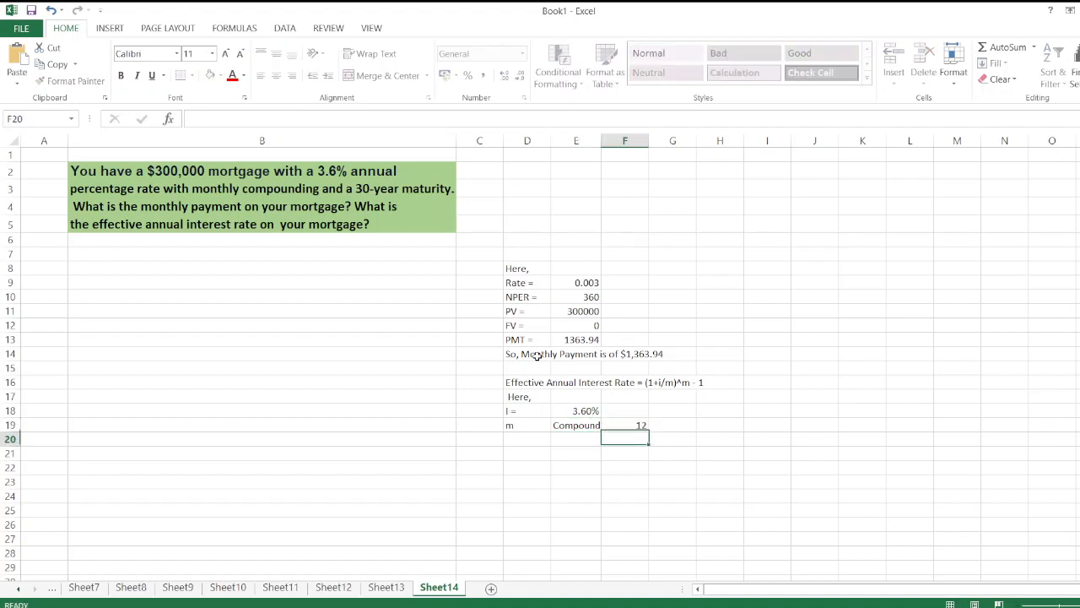
click(527, 438)
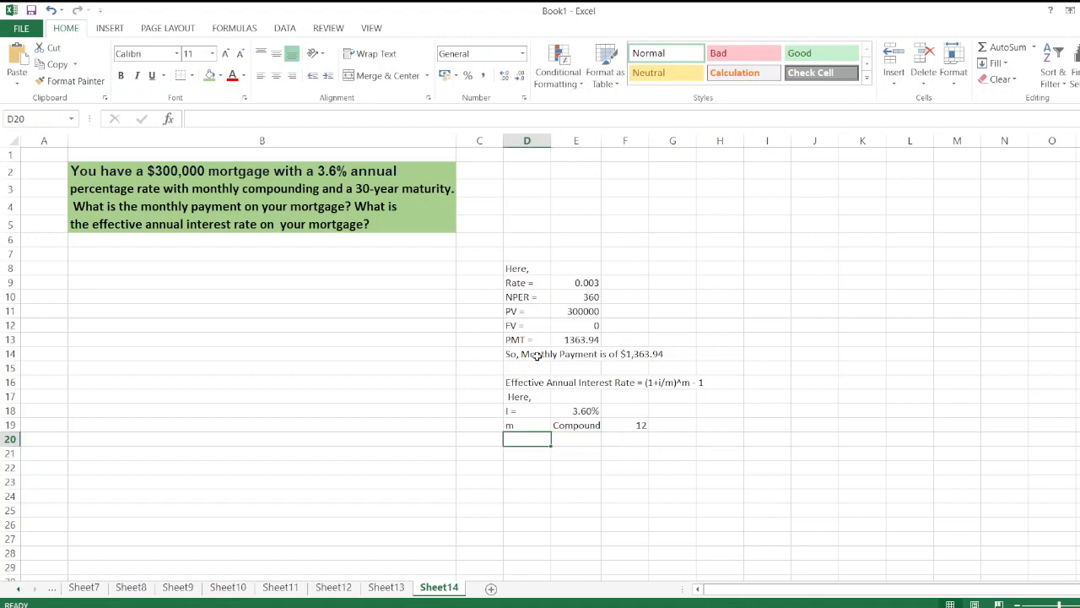
text(Effective Annual Interest Rate -)
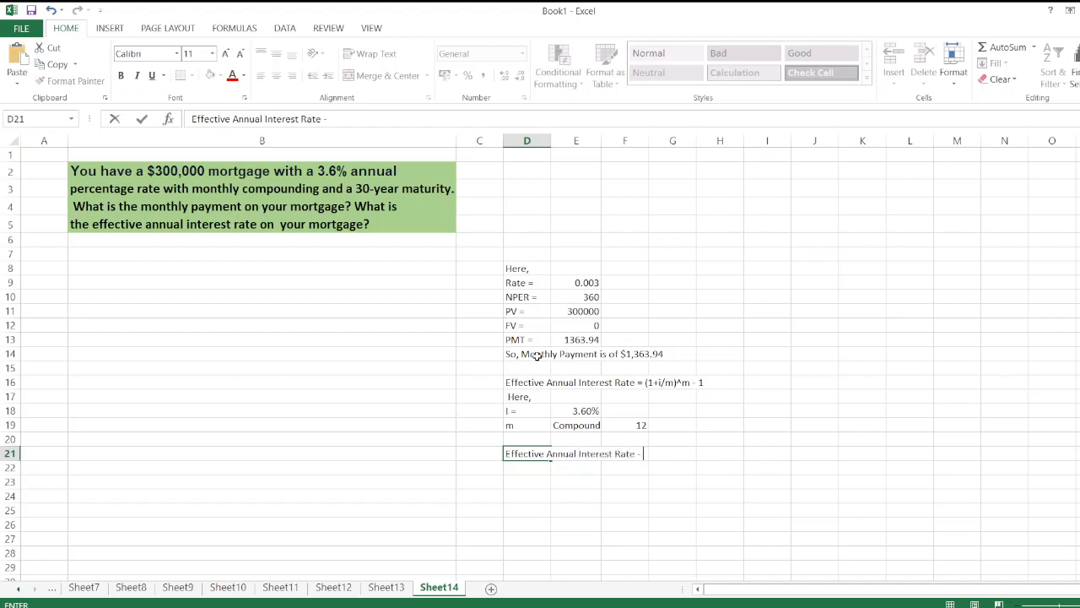
Type 'Effective Annual Interest Rate = (1+3.60%/12)^12 - 1 =' in row 21
text(()
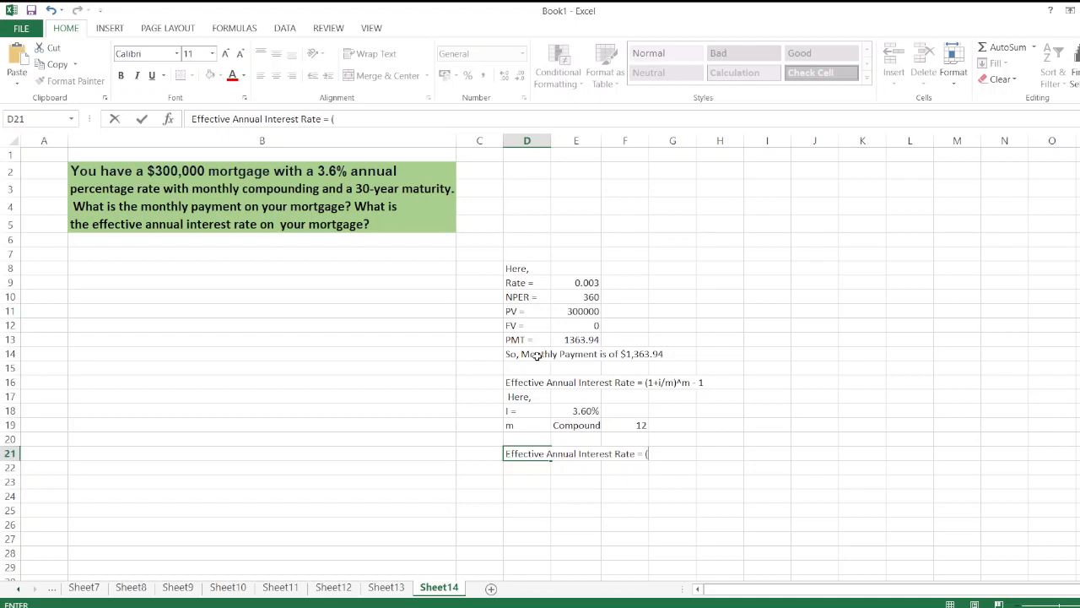
text(1)
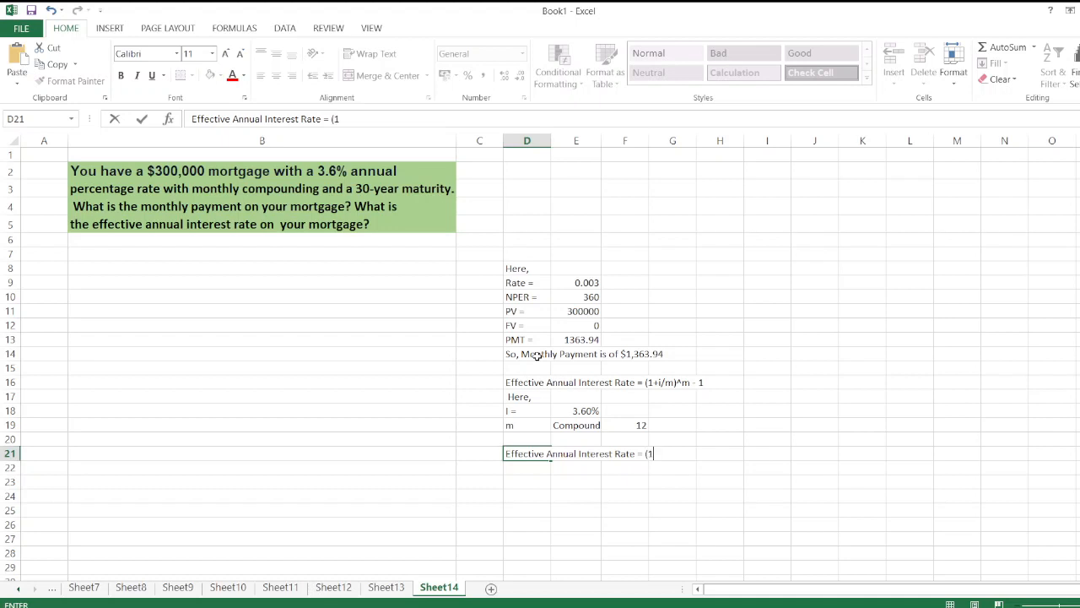
text(3.)
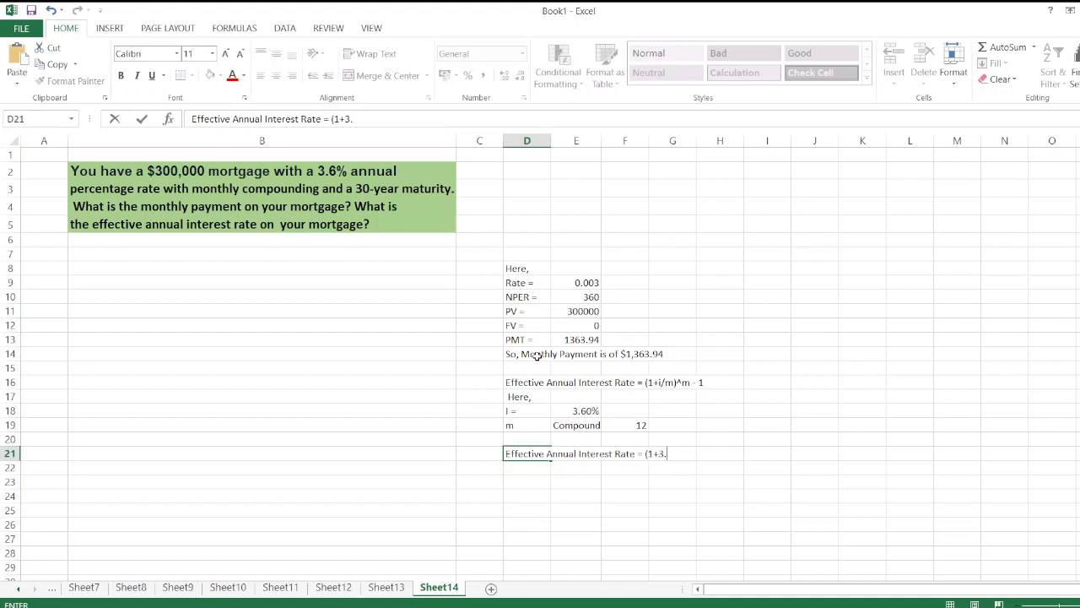
text(60%/)
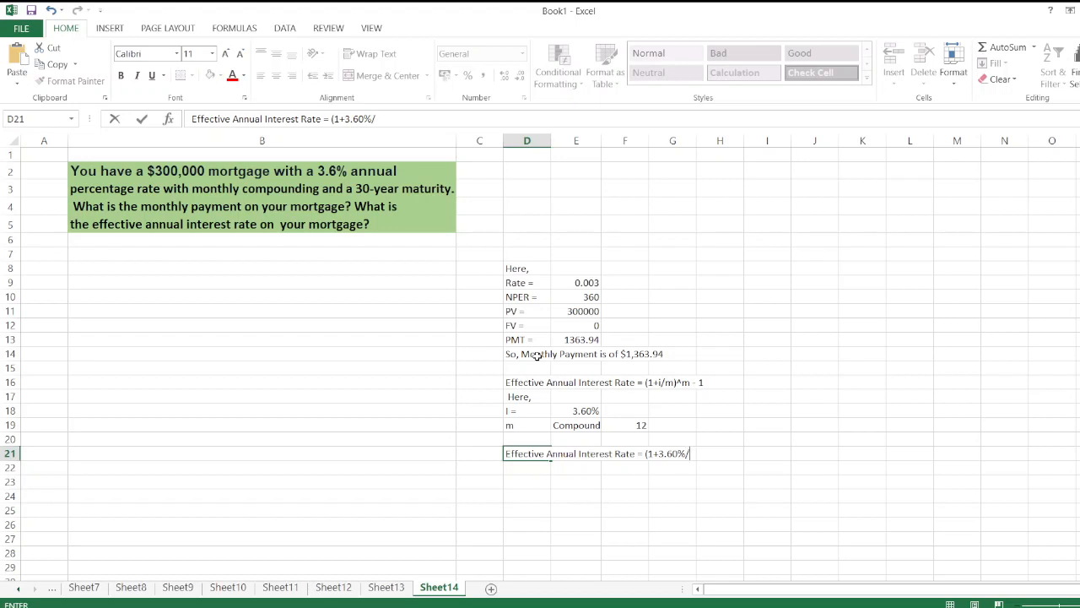
text(12)^12)
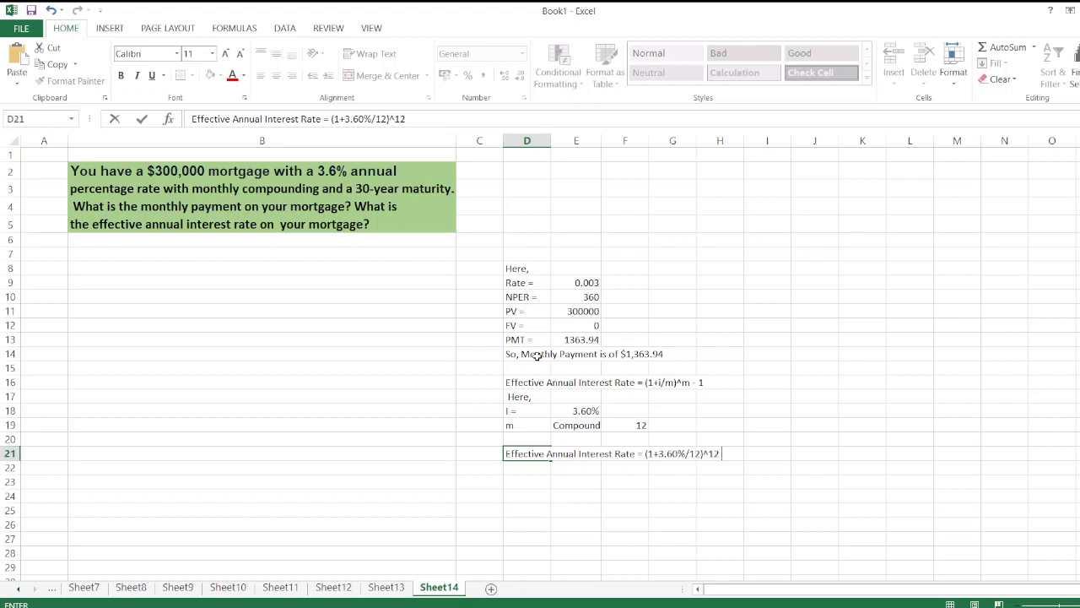
text(- 1)
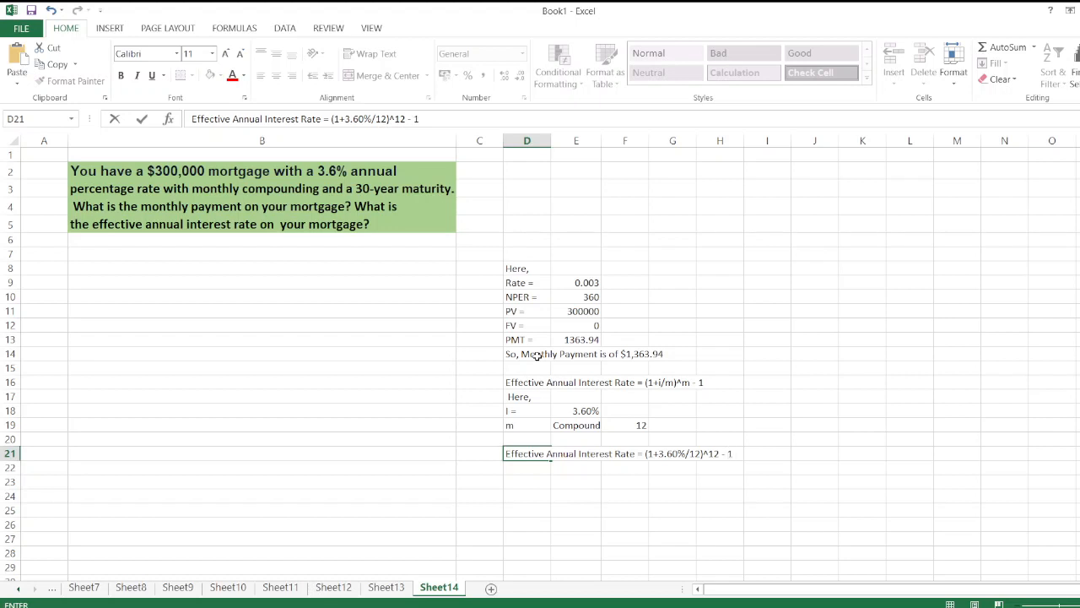
text(=)
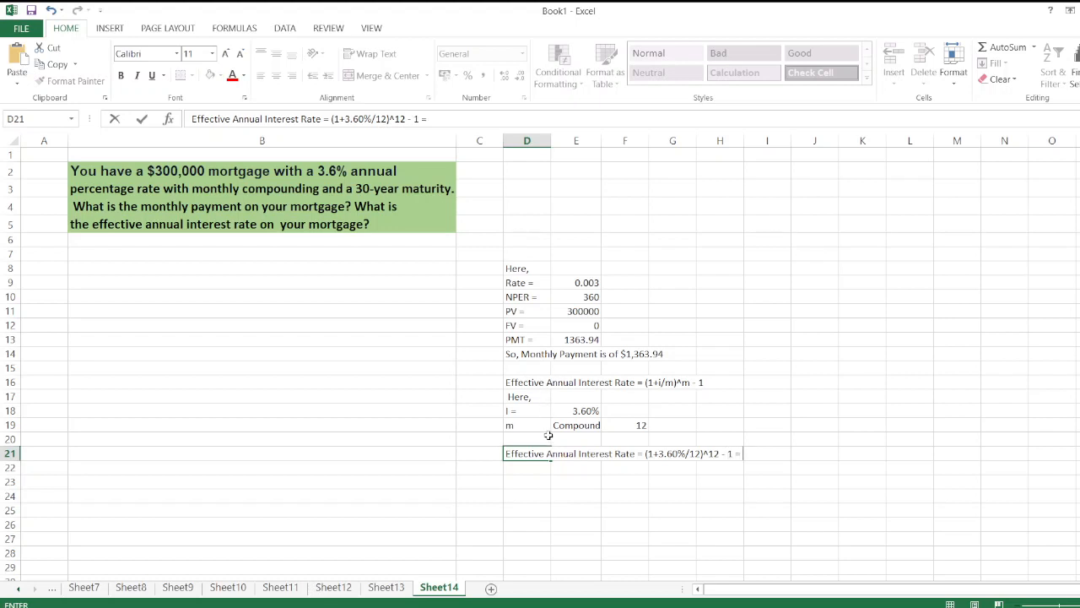
click(624, 453)
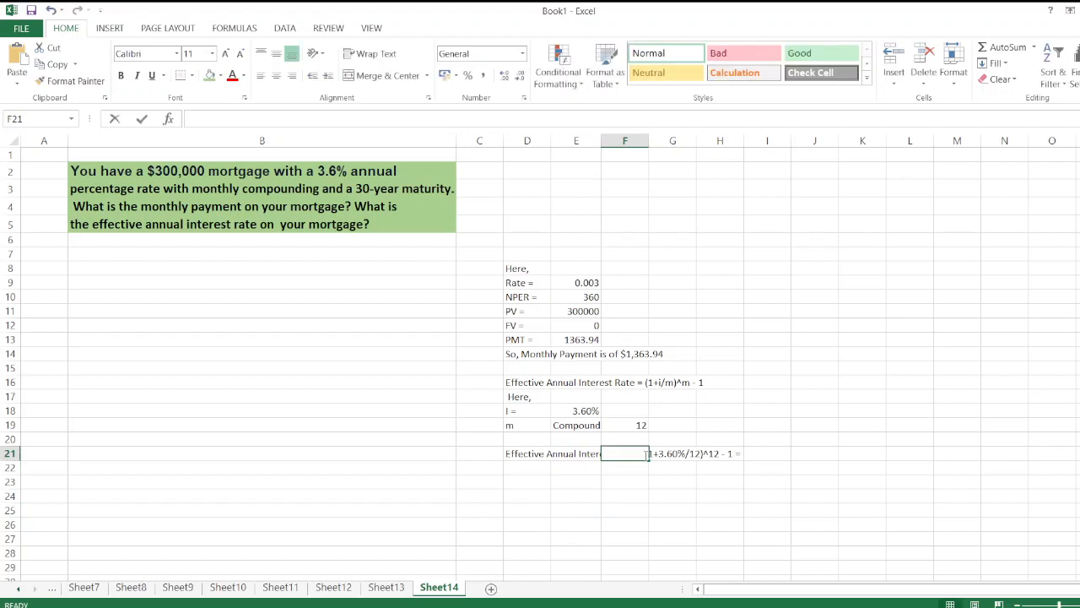
Compute 0.0366 in F25 and append '0.0366 or 3.66%' to the row 21 line
click(526, 453)
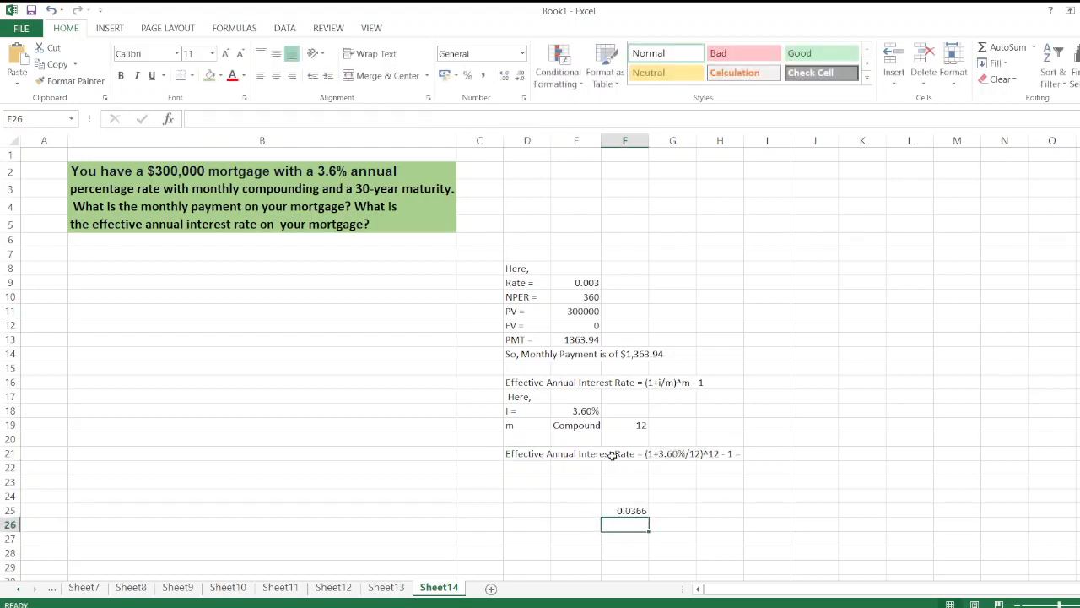
double_click(526, 453)
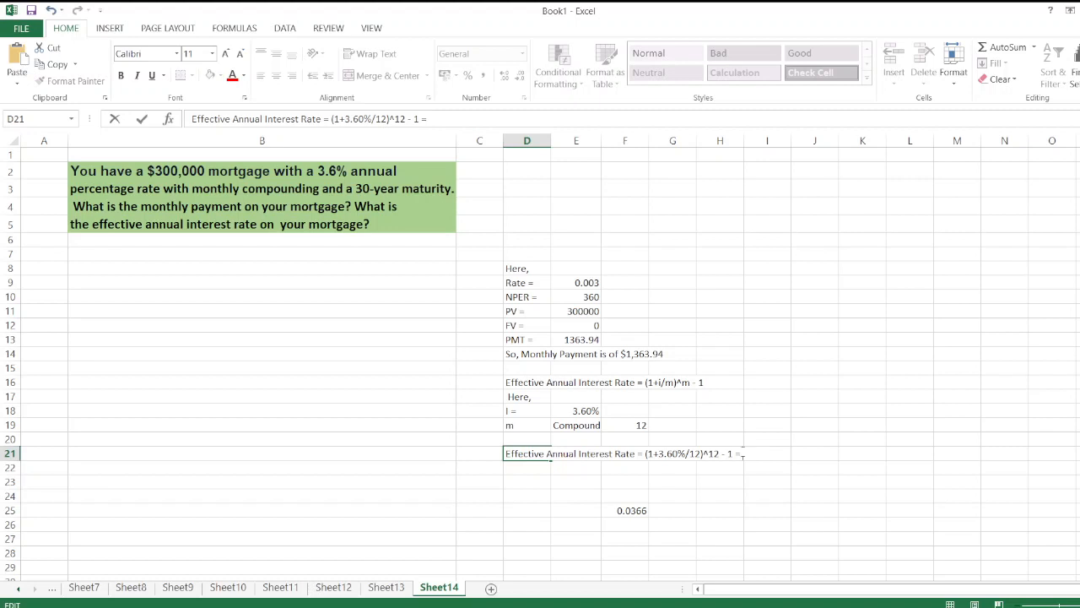
text(0.0366 or 3.)
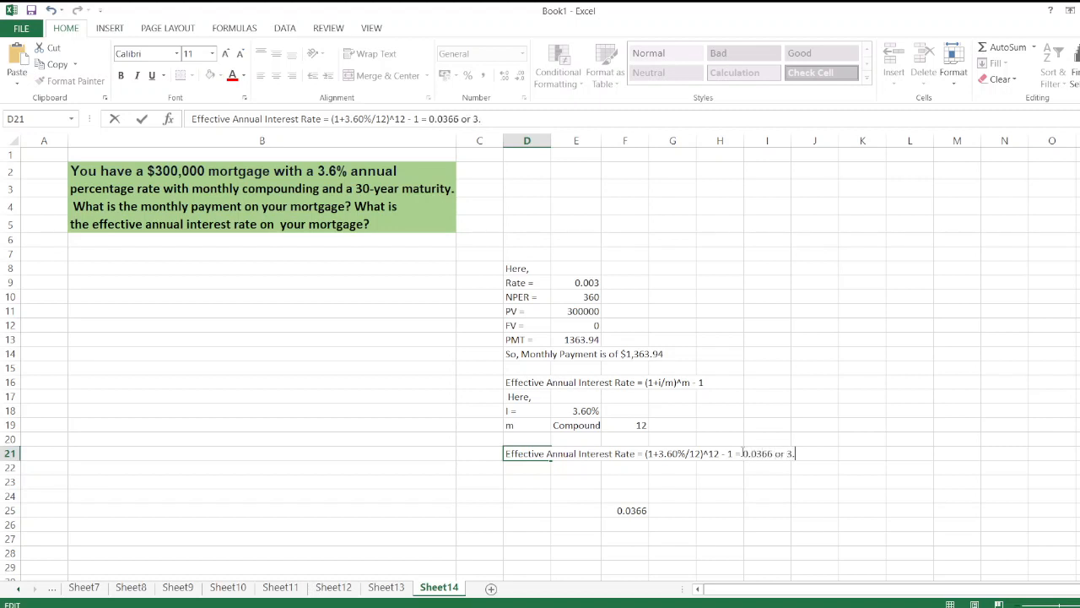
text(66%)
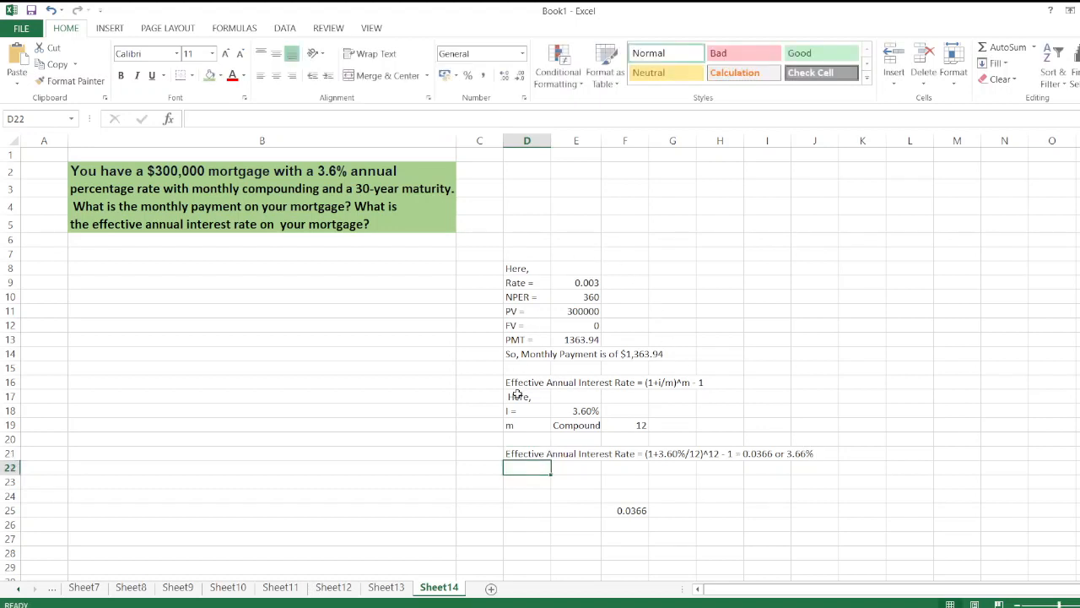
Bold the row 14 monthly payment sentence and the row 21 effective rate line
click(673, 353)
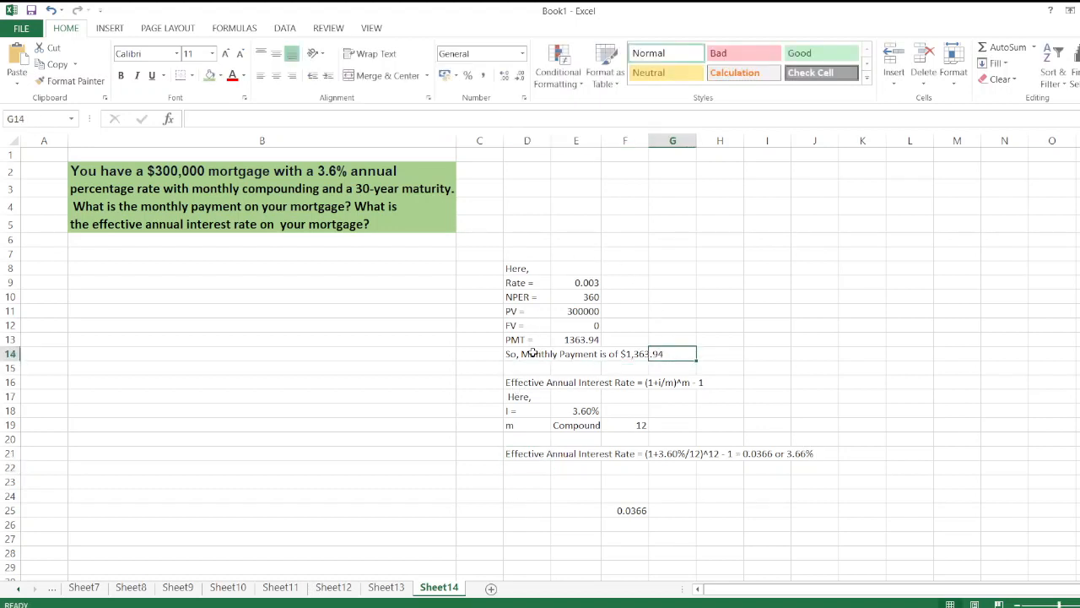
click(527, 353)
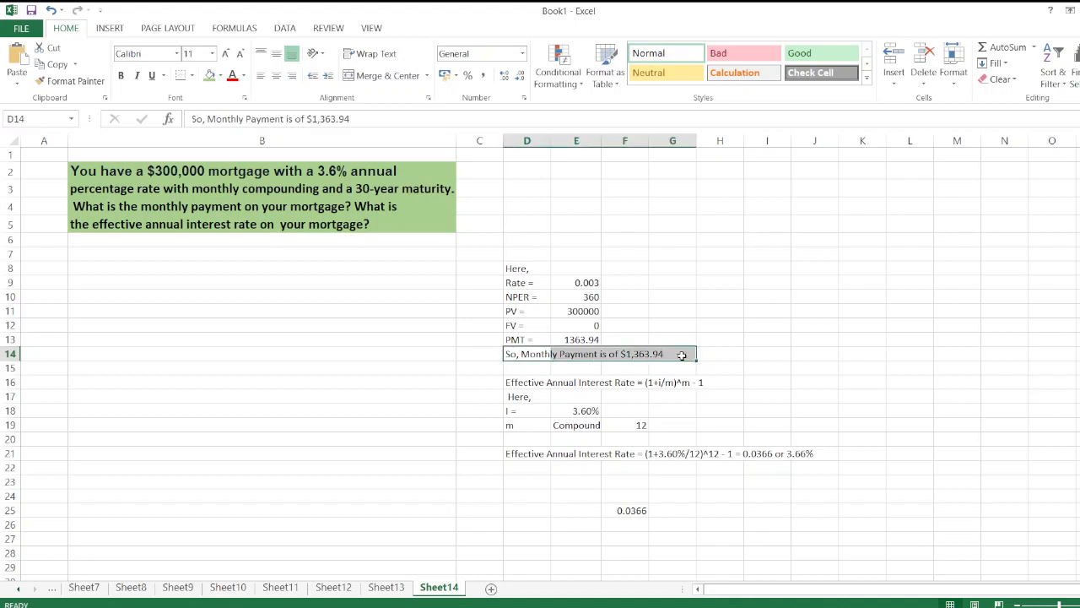
click(121, 76)
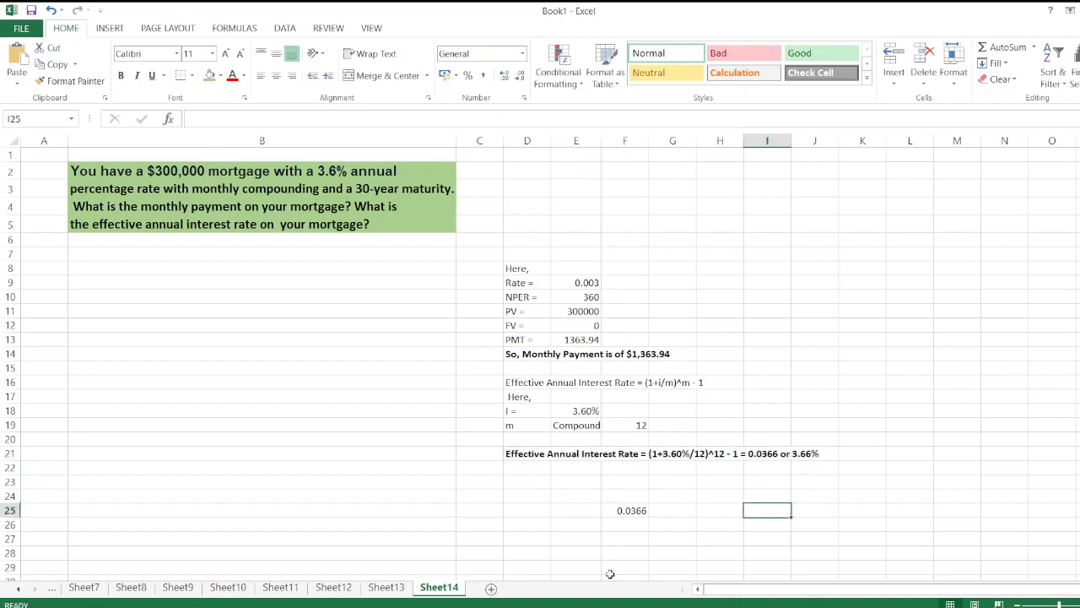
mouse_move(615, 443)
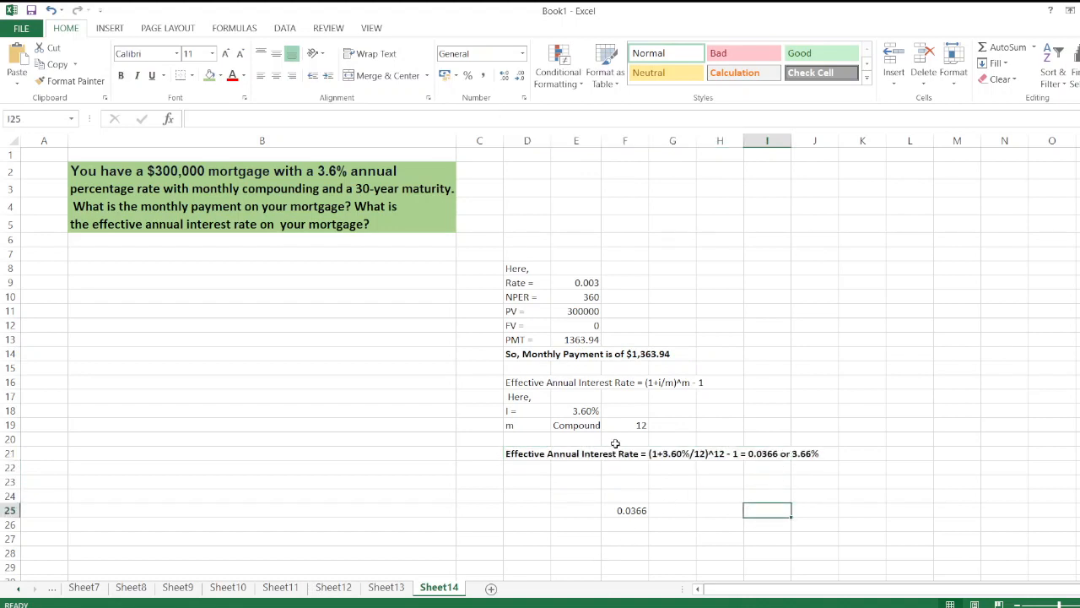